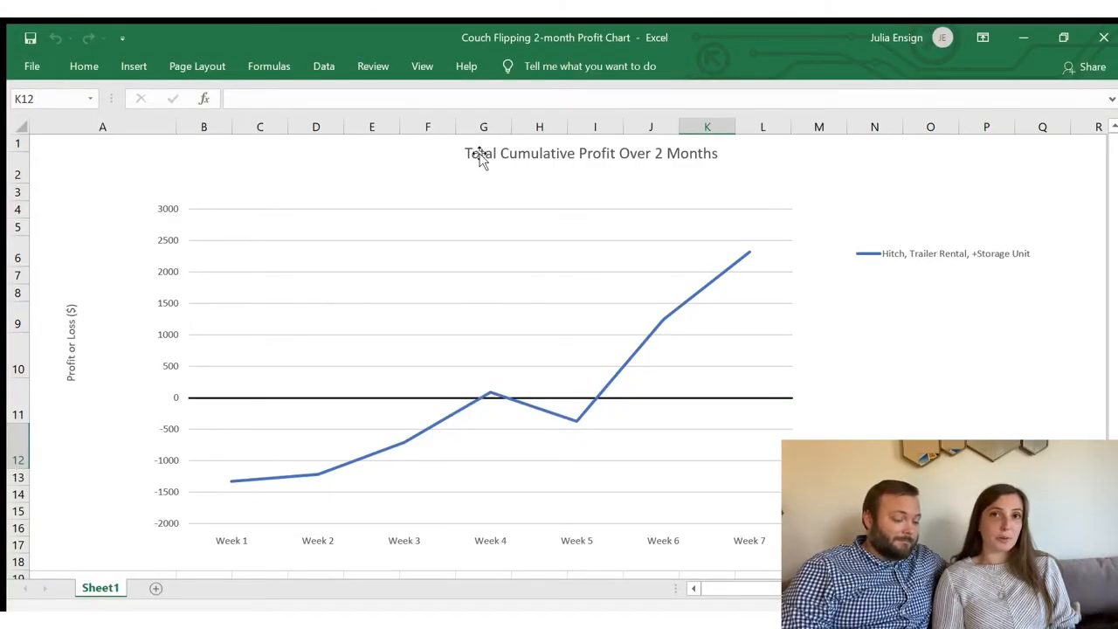
mouse_move(620, 161)
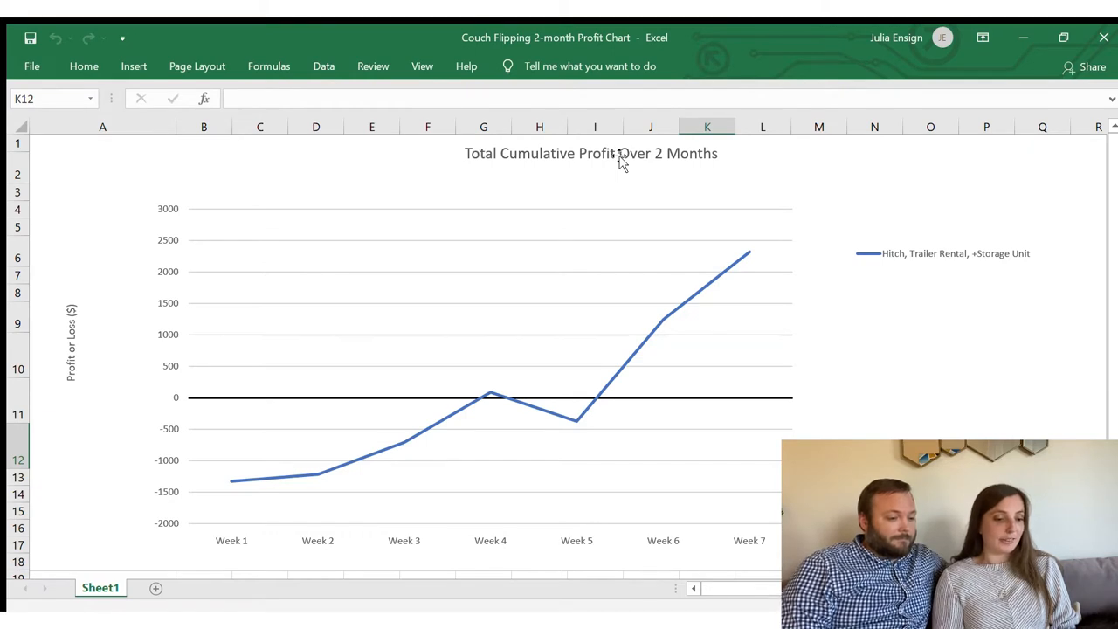
mouse_move(210, 537)
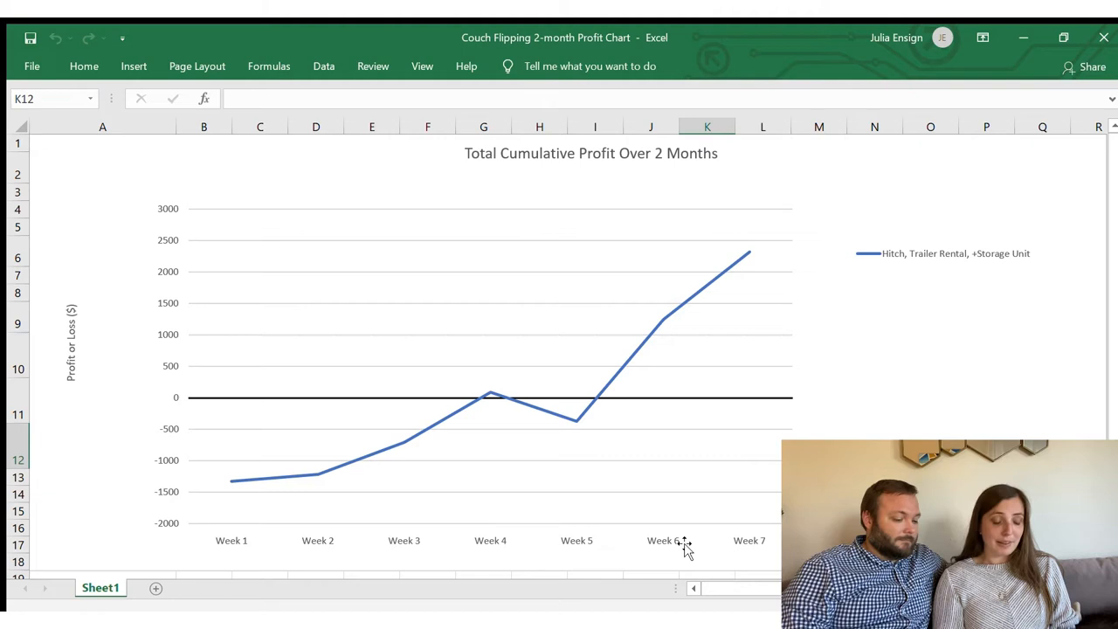
mouse_move(744, 541)
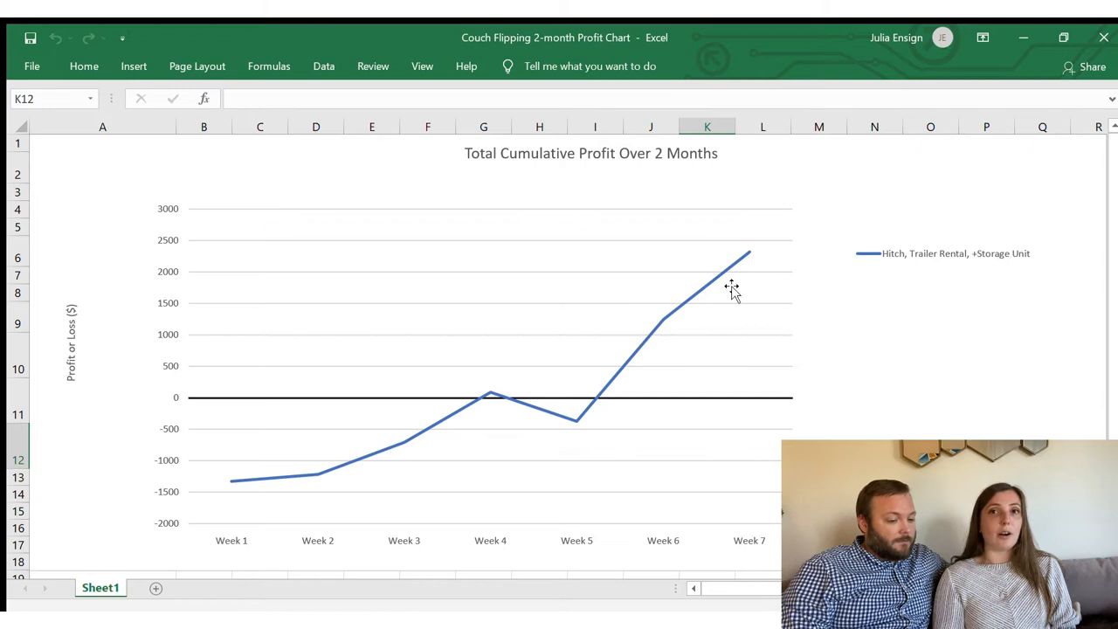
mouse_move(883, 266)
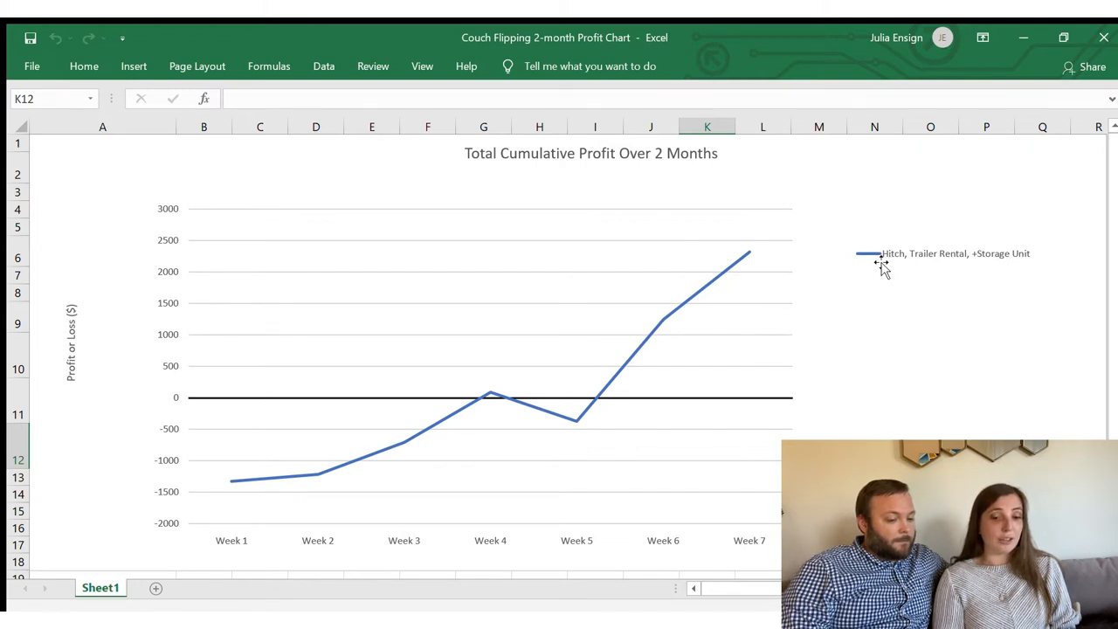
mouse_move(902, 266)
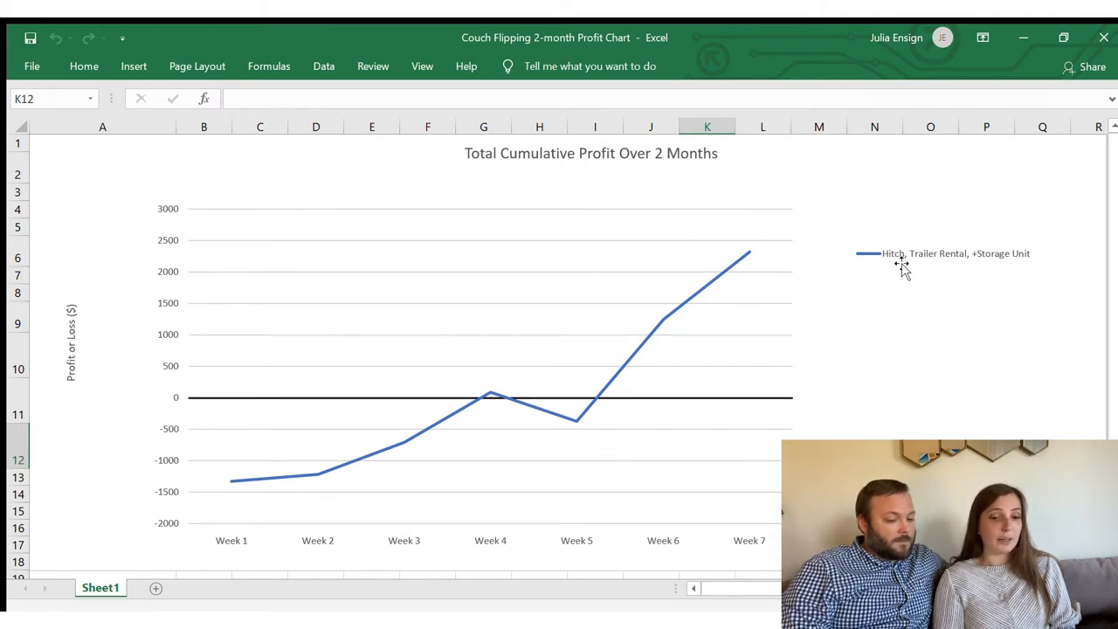
mouse_move(979, 255)
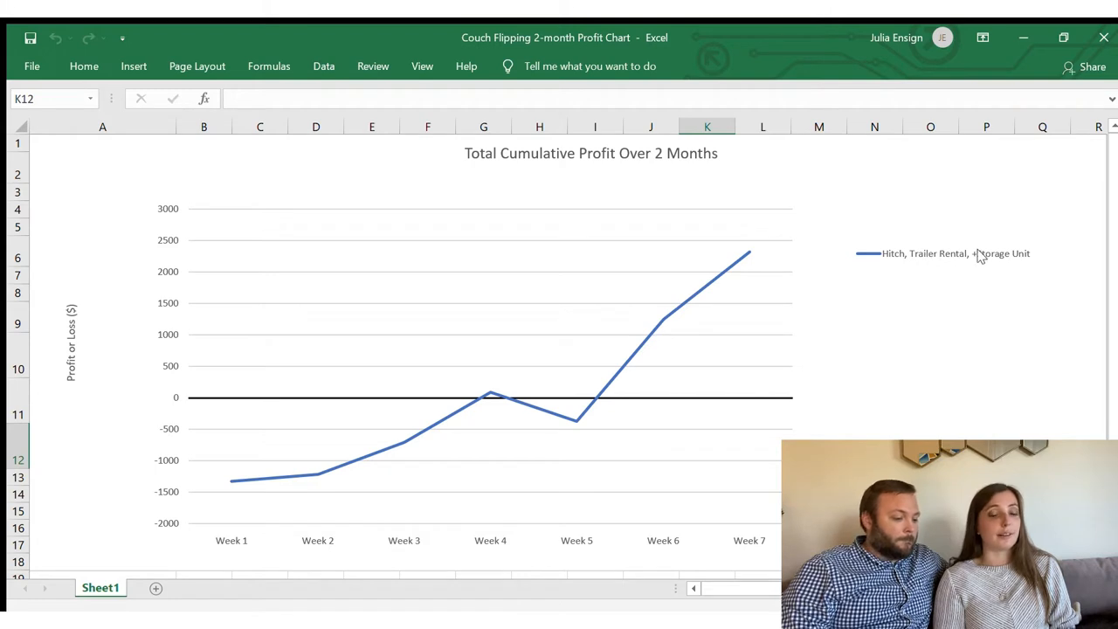
mouse_move(552, 517)
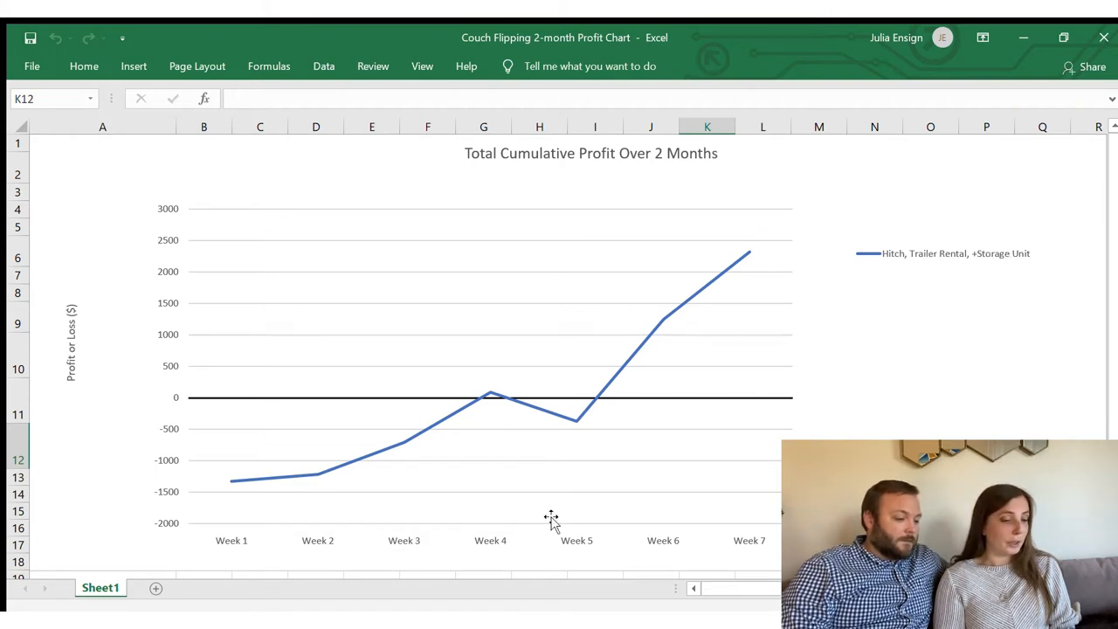
mouse_move(227, 486)
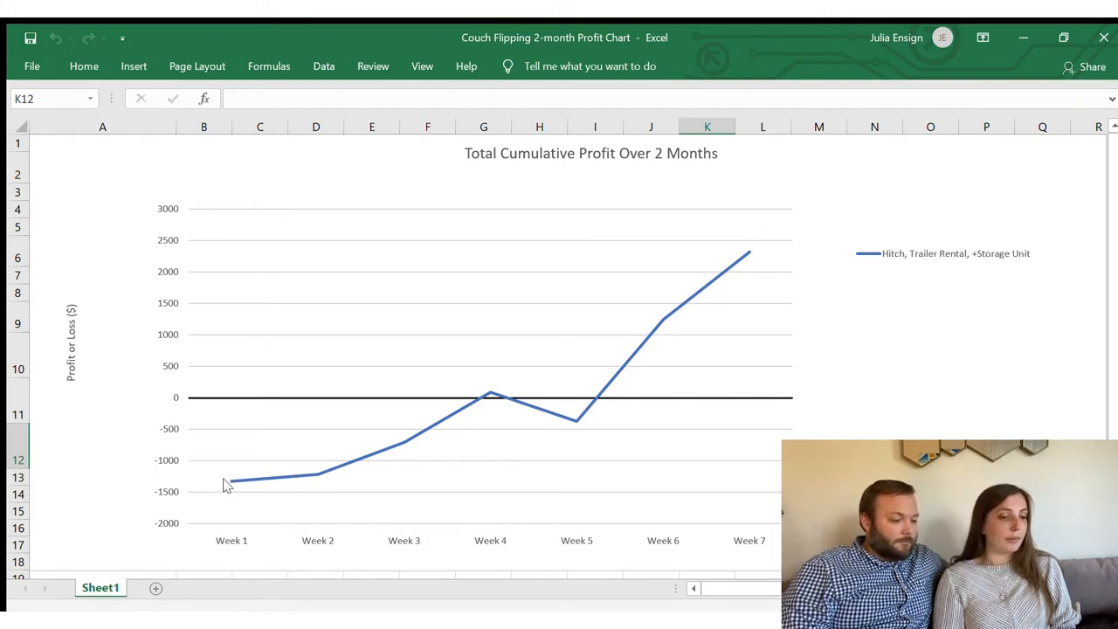
mouse_move(161, 332)
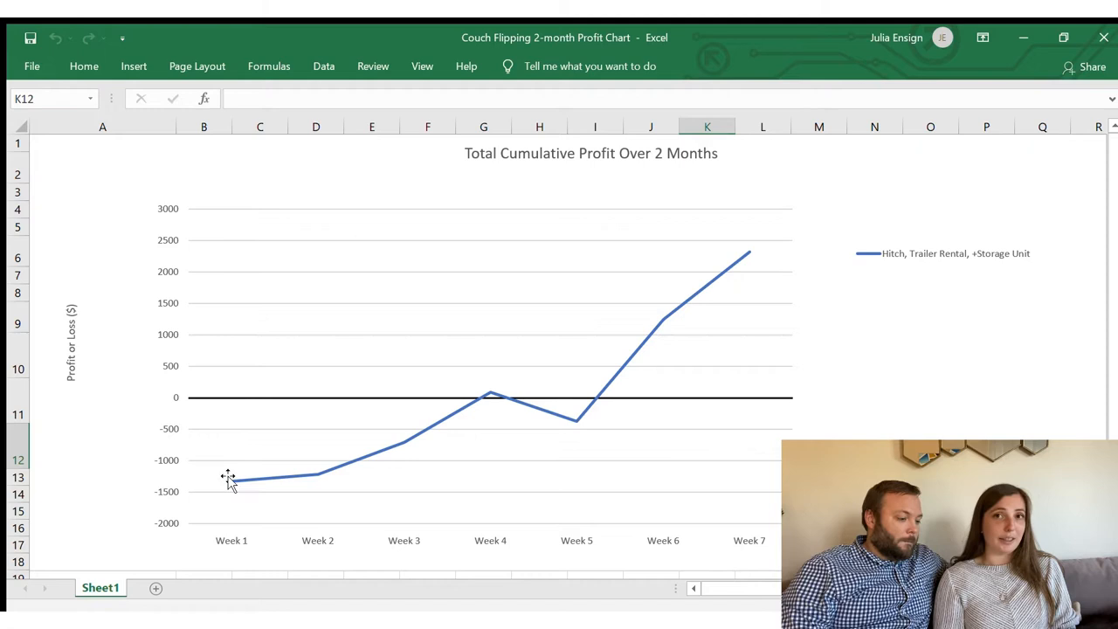
mouse_move(227, 482)
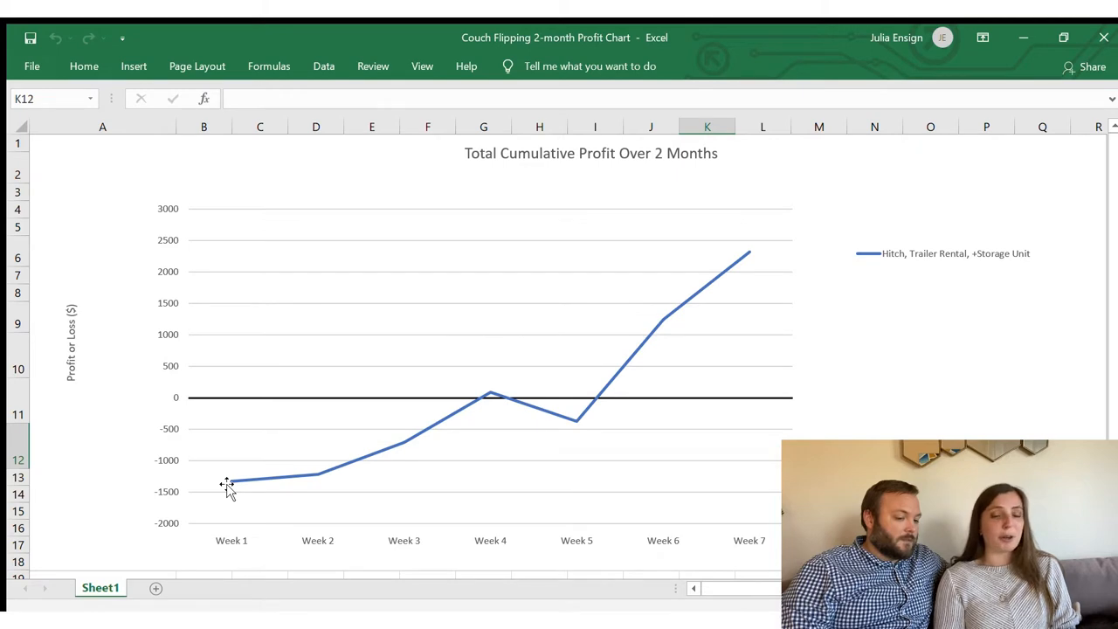
mouse_move(234, 514)
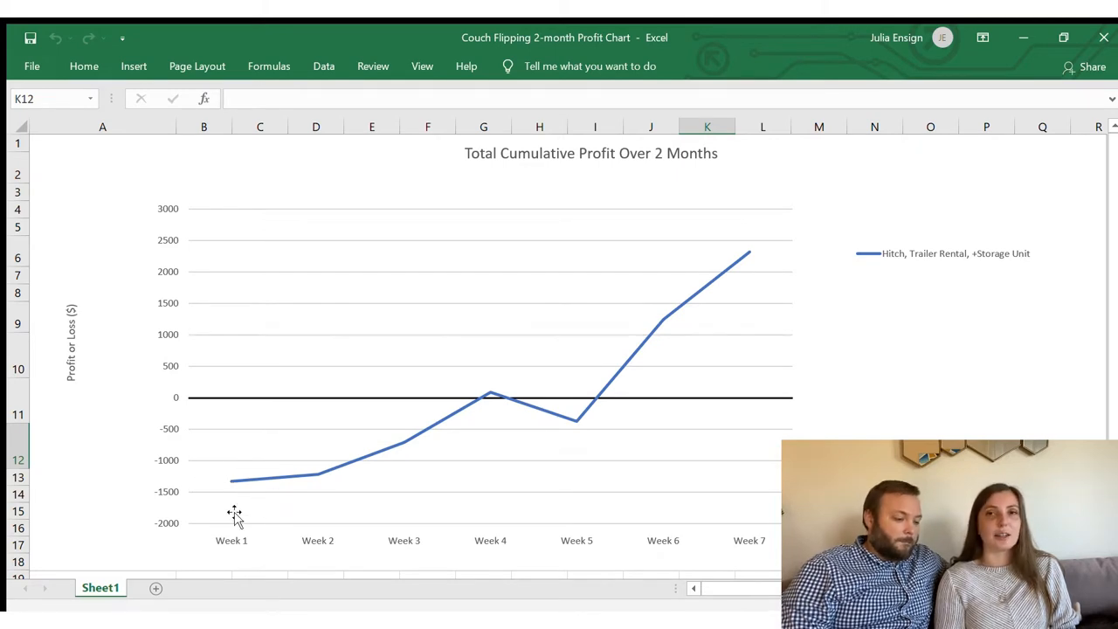
mouse_move(224, 500)
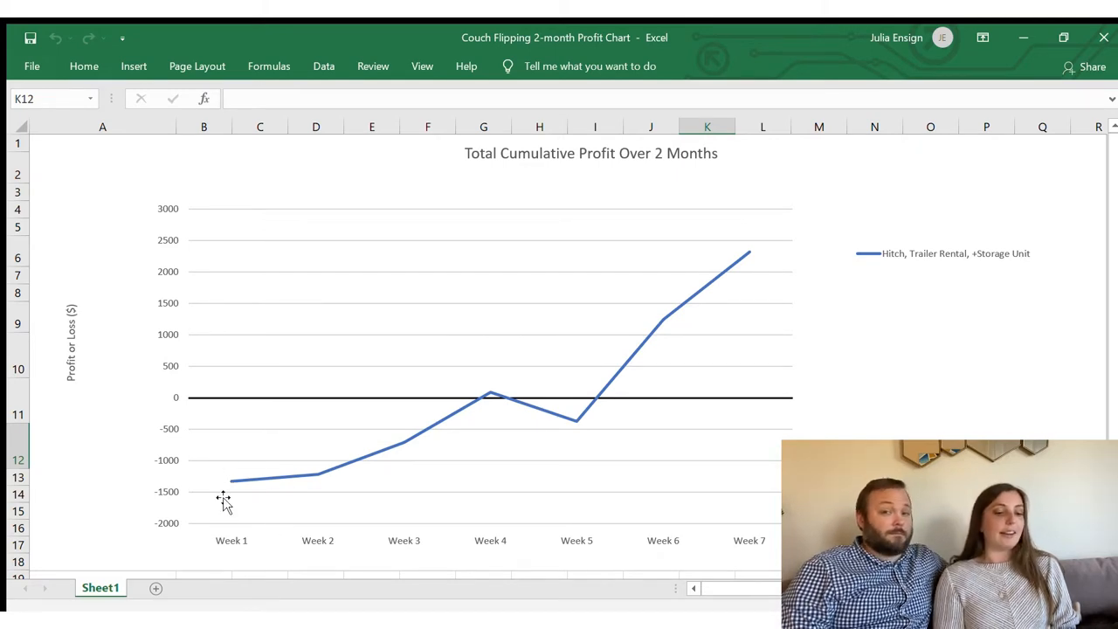
mouse_move(325, 485)
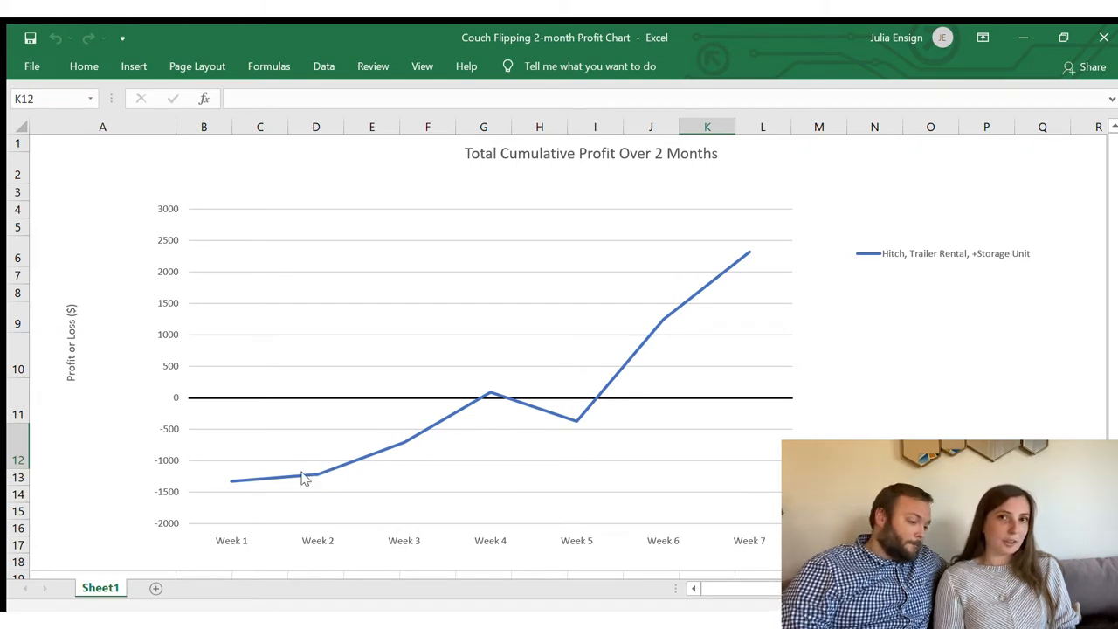
mouse_move(311, 479)
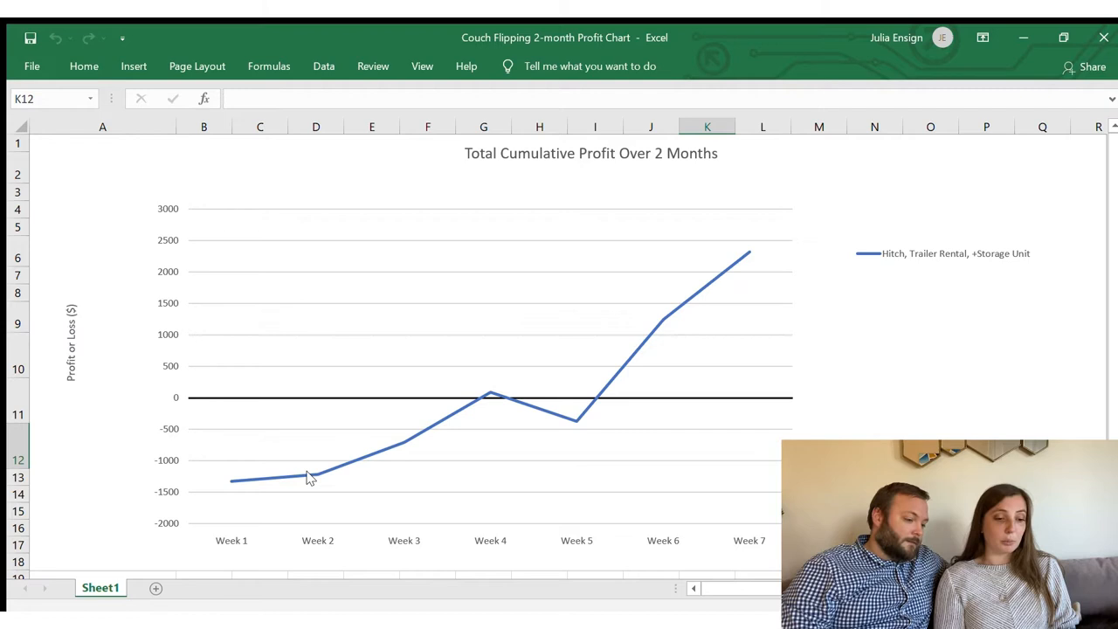
mouse_move(392, 447)
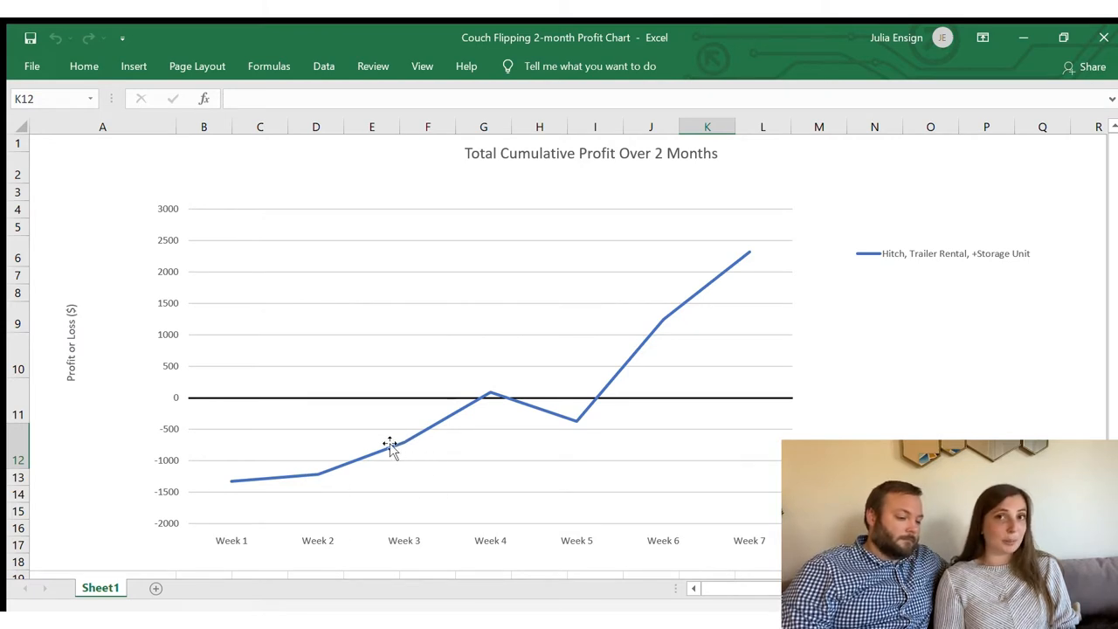
mouse_move(393, 440)
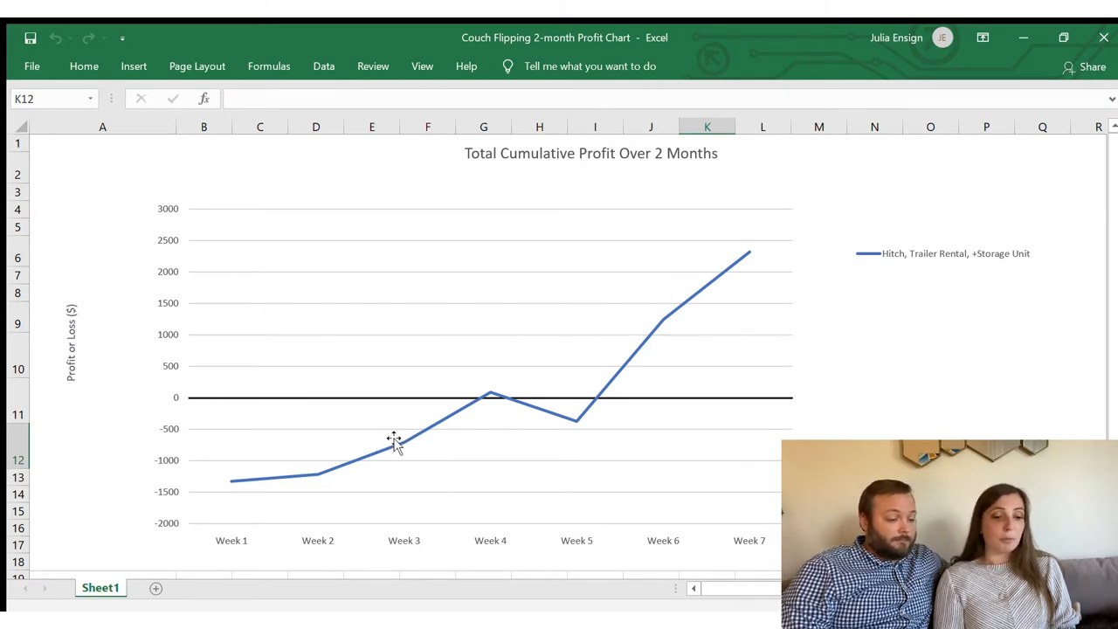
mouse_move(486, 393)
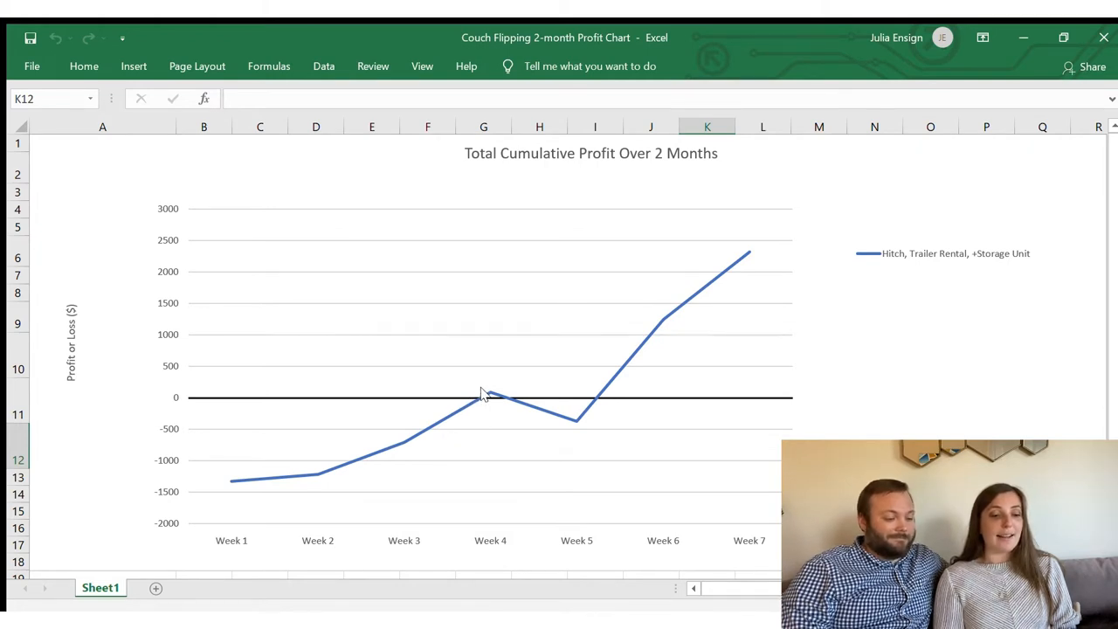
mouse_move(528, 405)
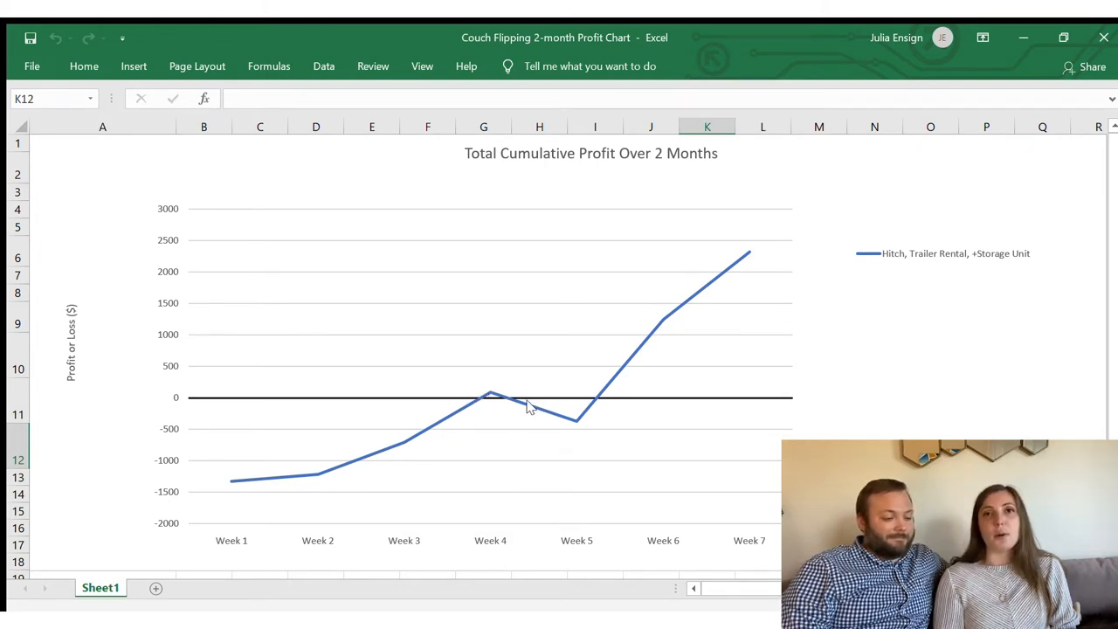
mouse_move(568, 421)
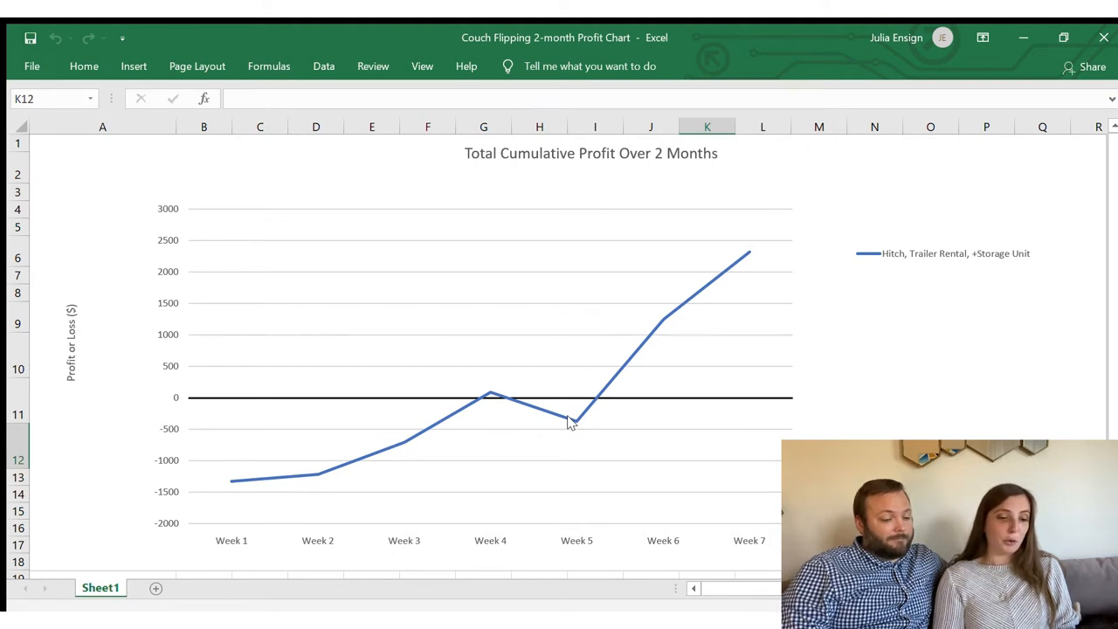
mouse_move(678, 280)
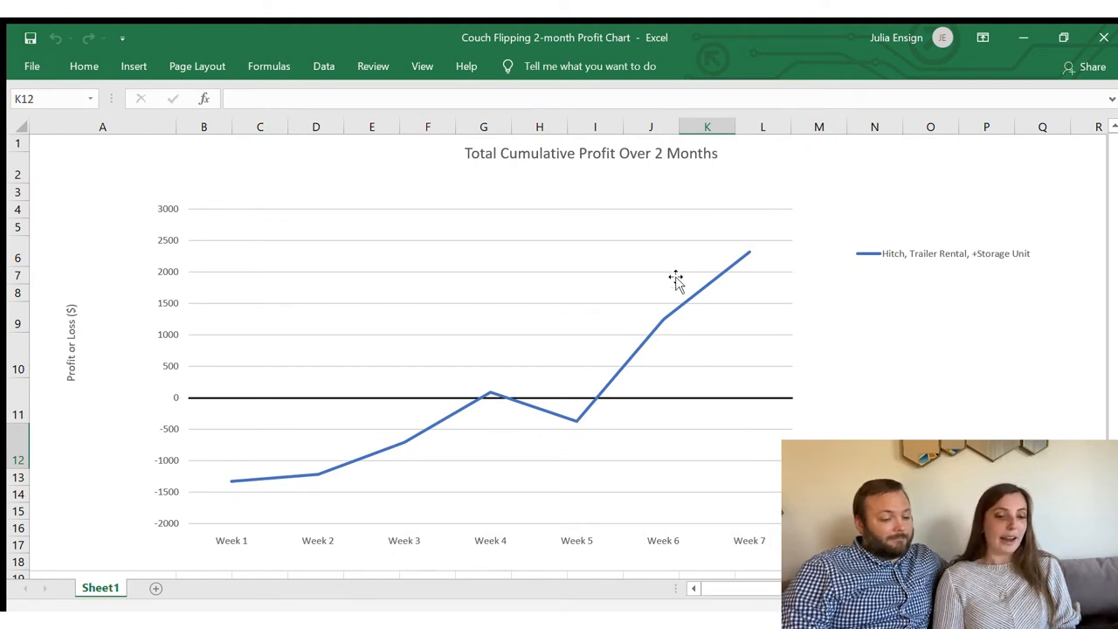
mouse_move(730, 262)
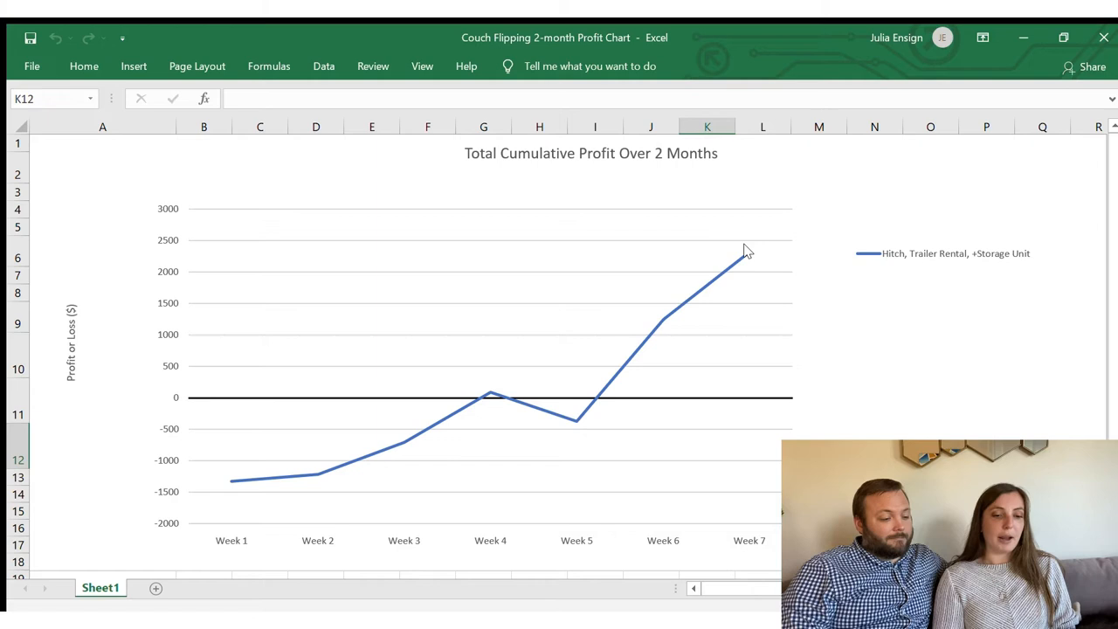
mouse_move(720, 276)
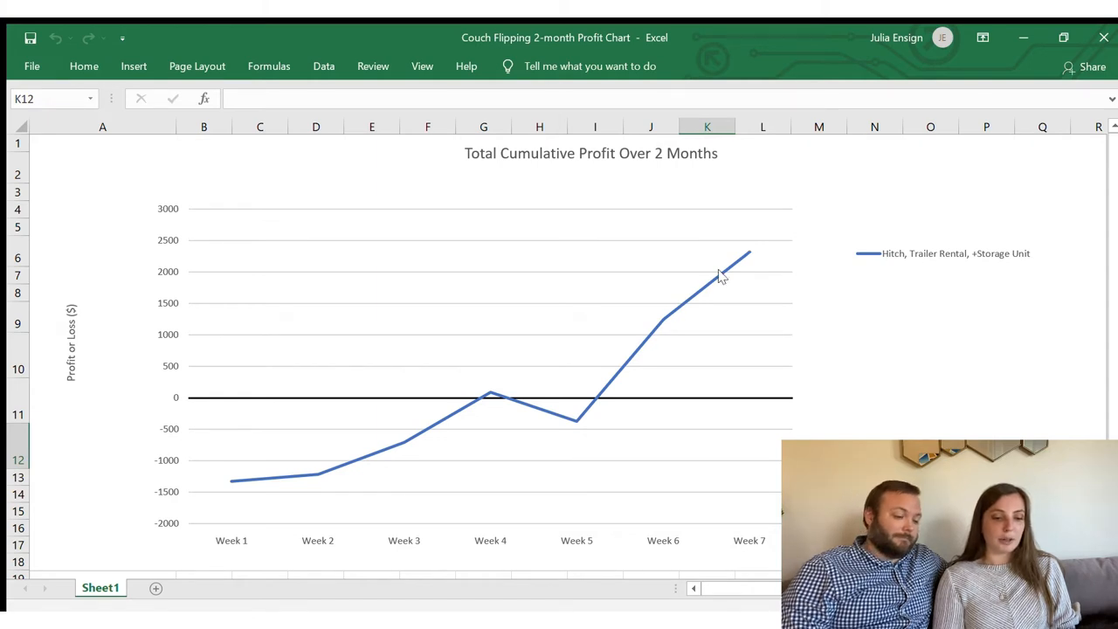
mouse_move(594, 395)
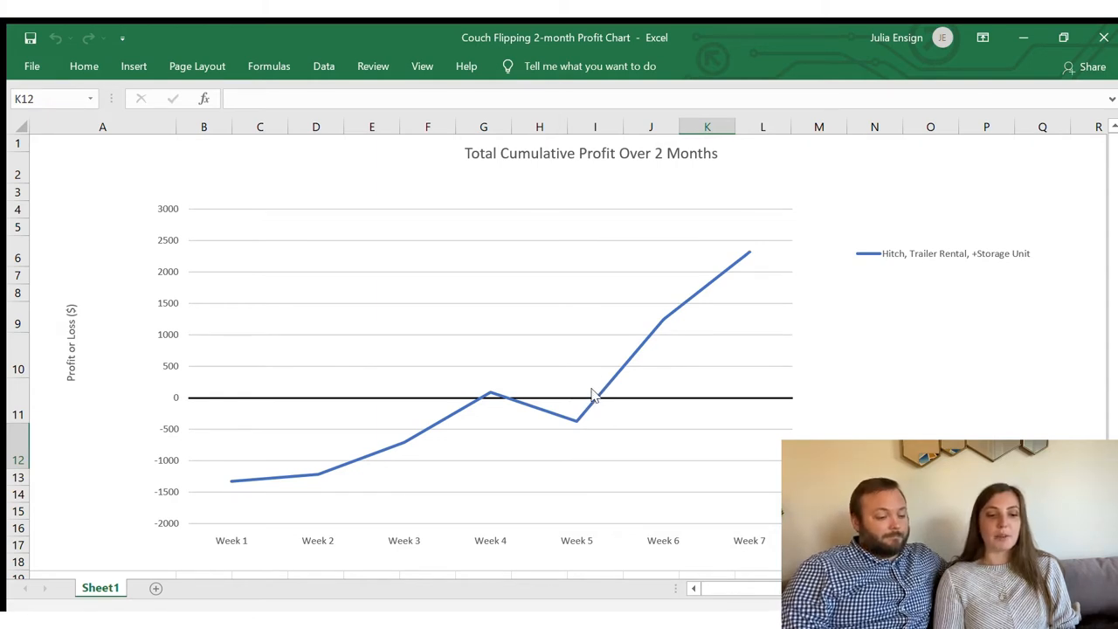
mouse_move(601, 411)
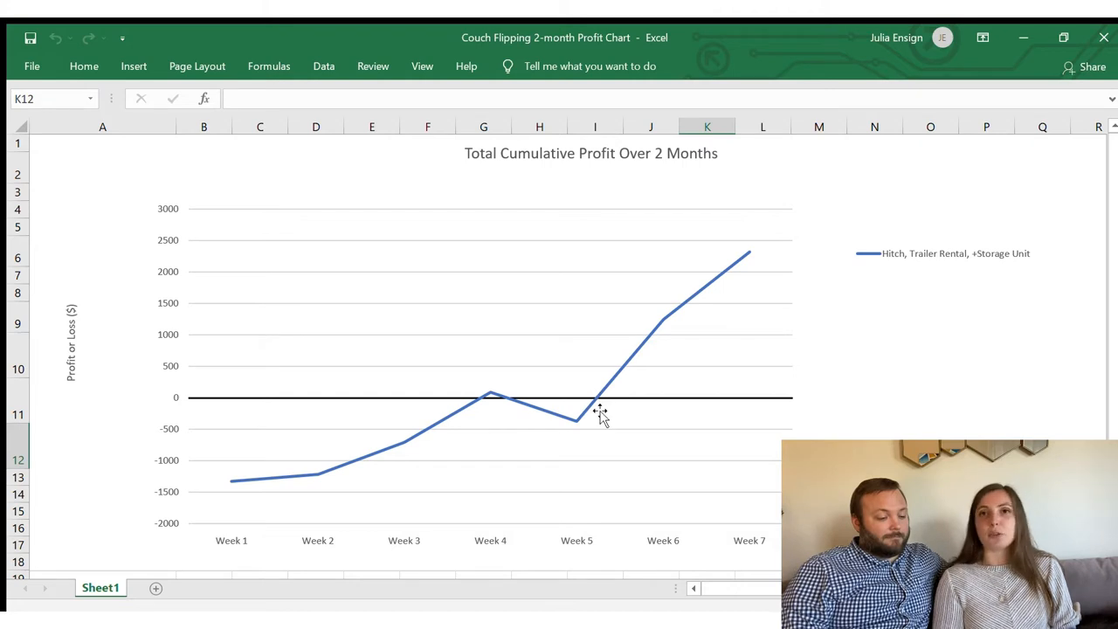
mouse_move(601, 384)
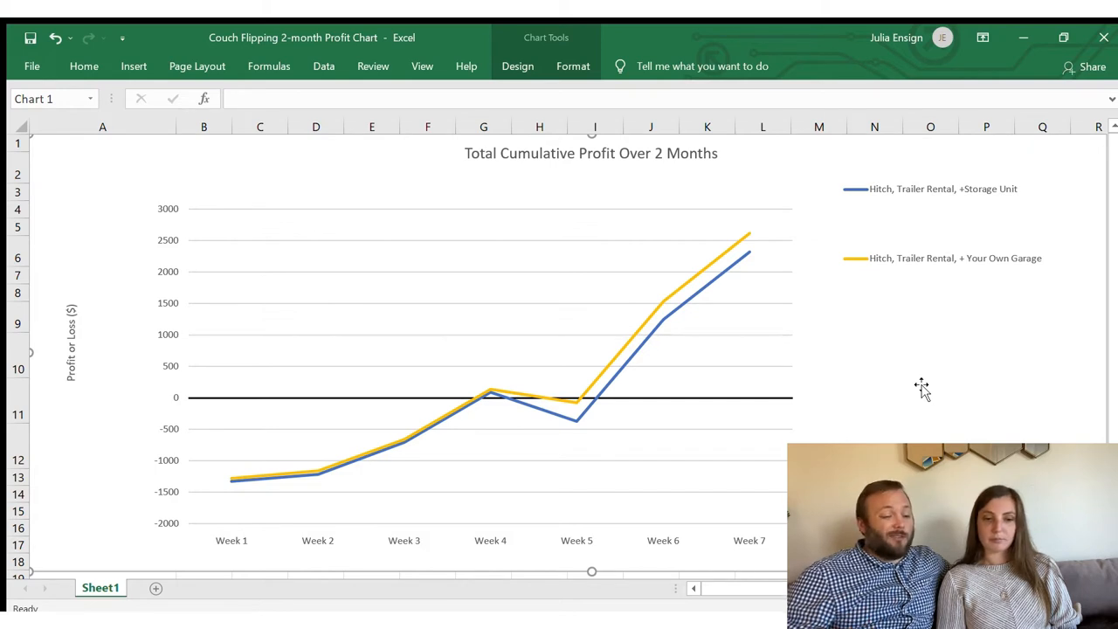
mouse_move(839, 266)
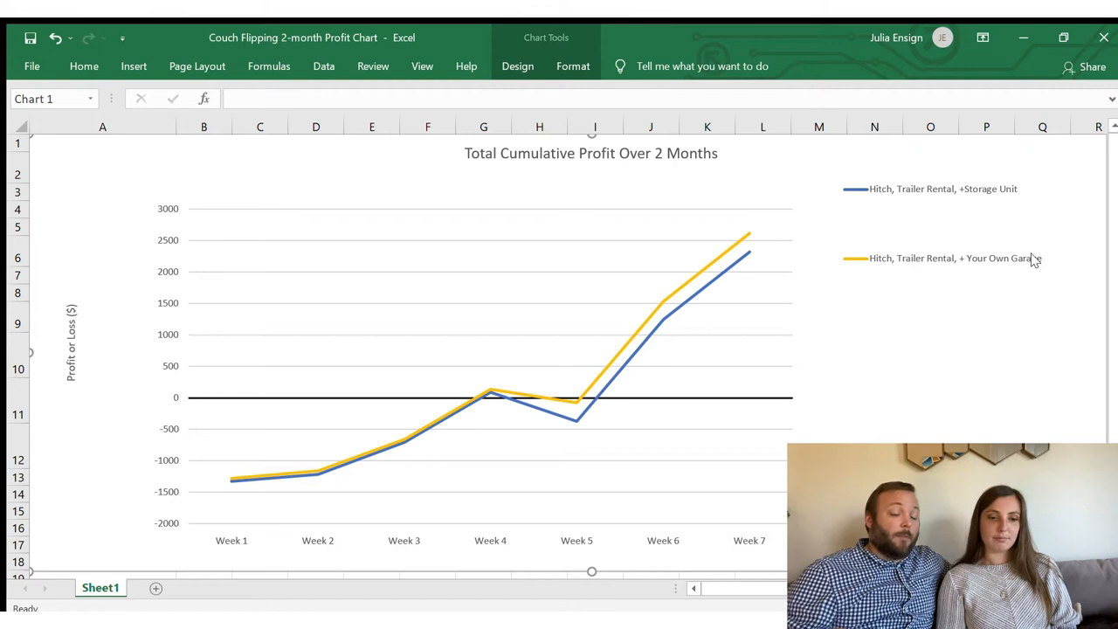
mouse_move(1017, 351)
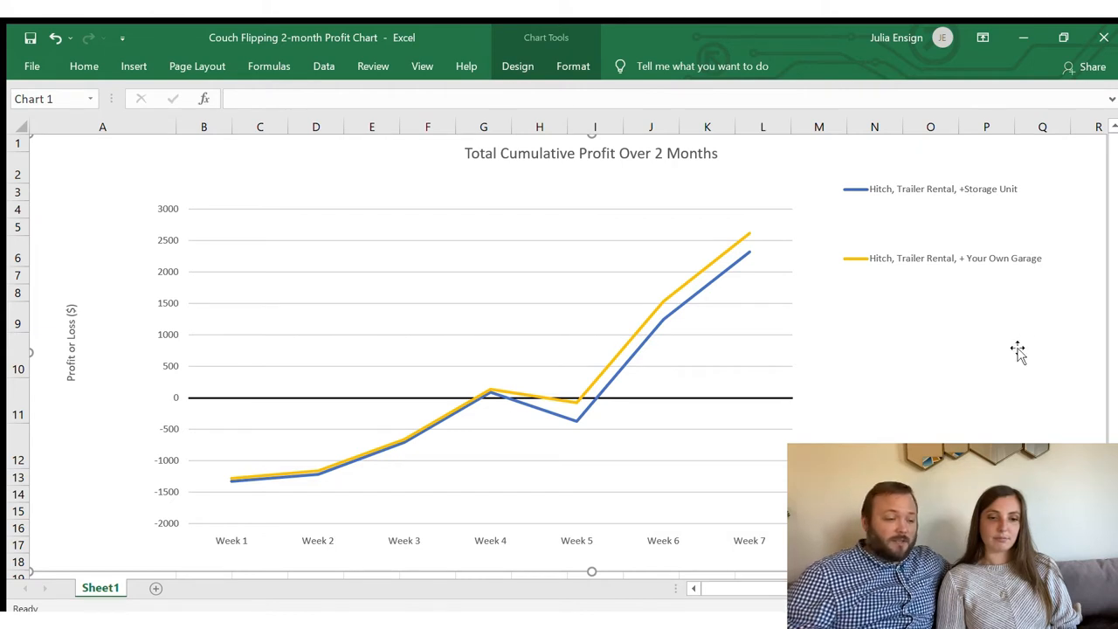
mouse_move(1040, 294)
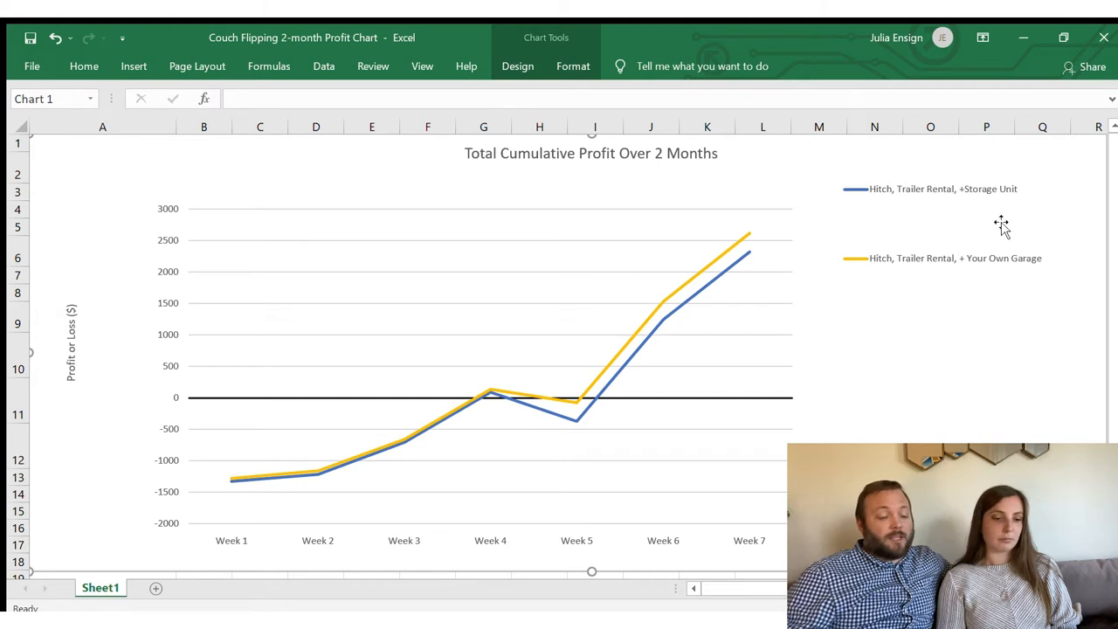
mouse_move(423, 462)
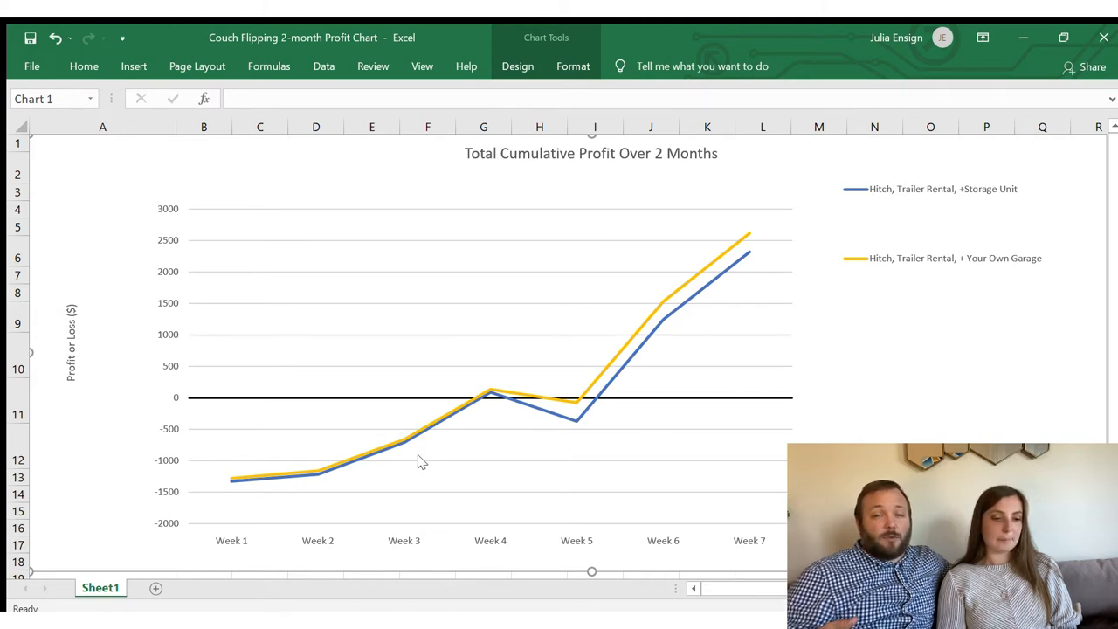
mouse_move(573, 413)
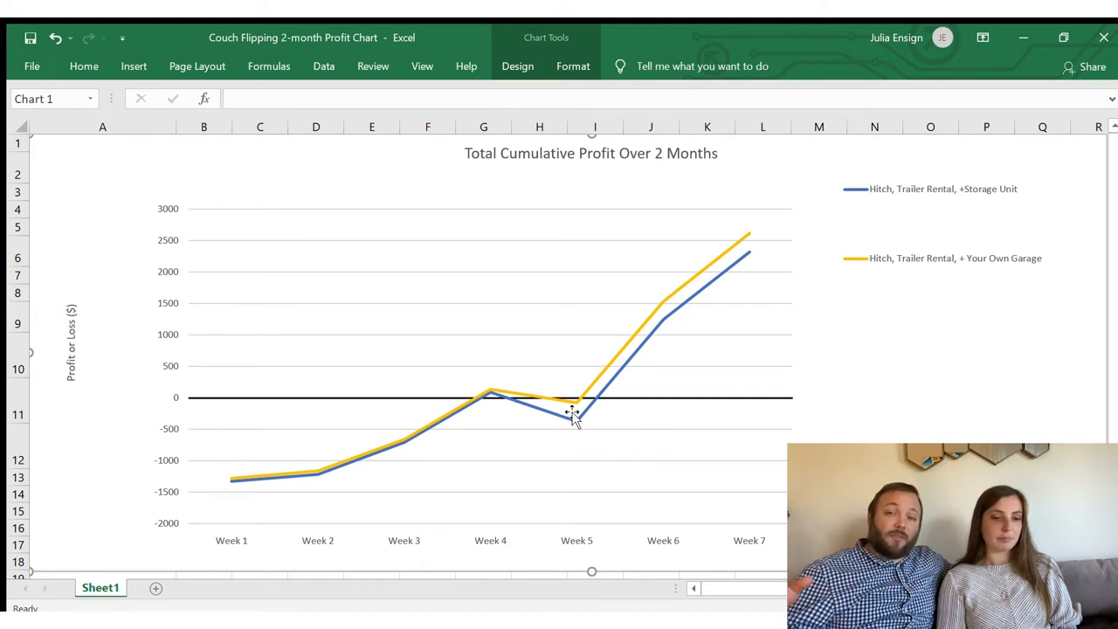
mouse_move(650, 318)
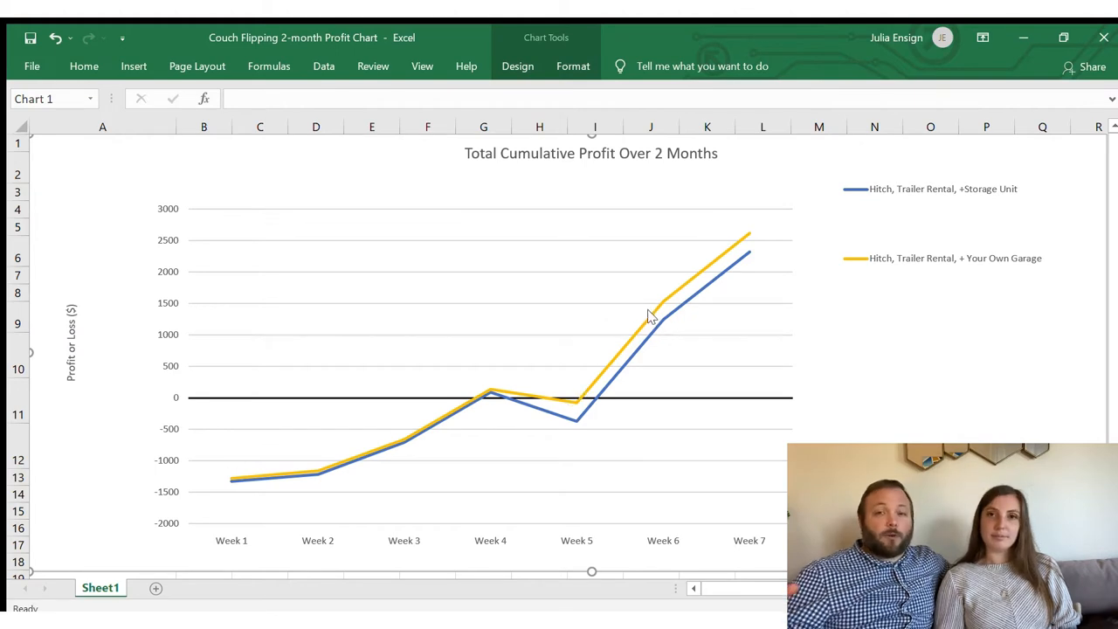
mouse_move(744, 236)
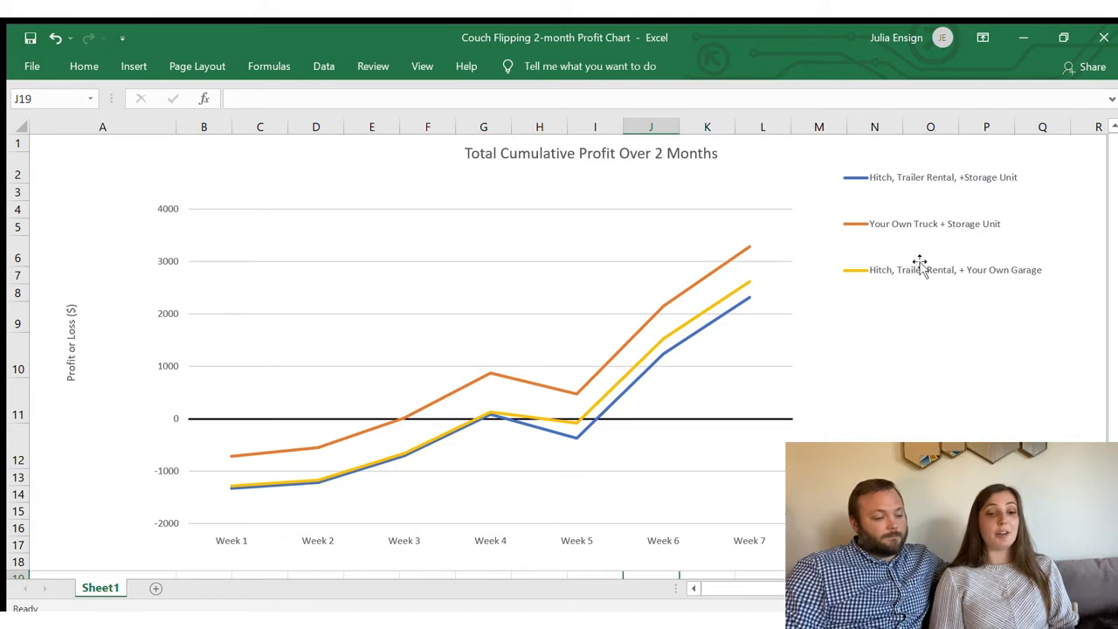
mouse_move(930, 225)
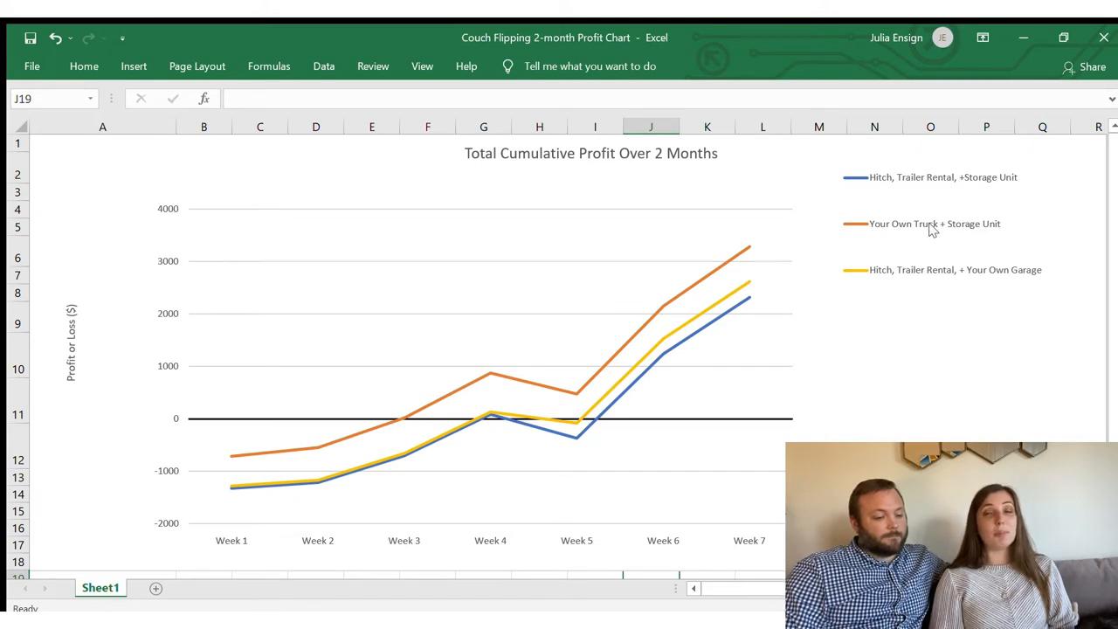
mouse_move(978, 227)
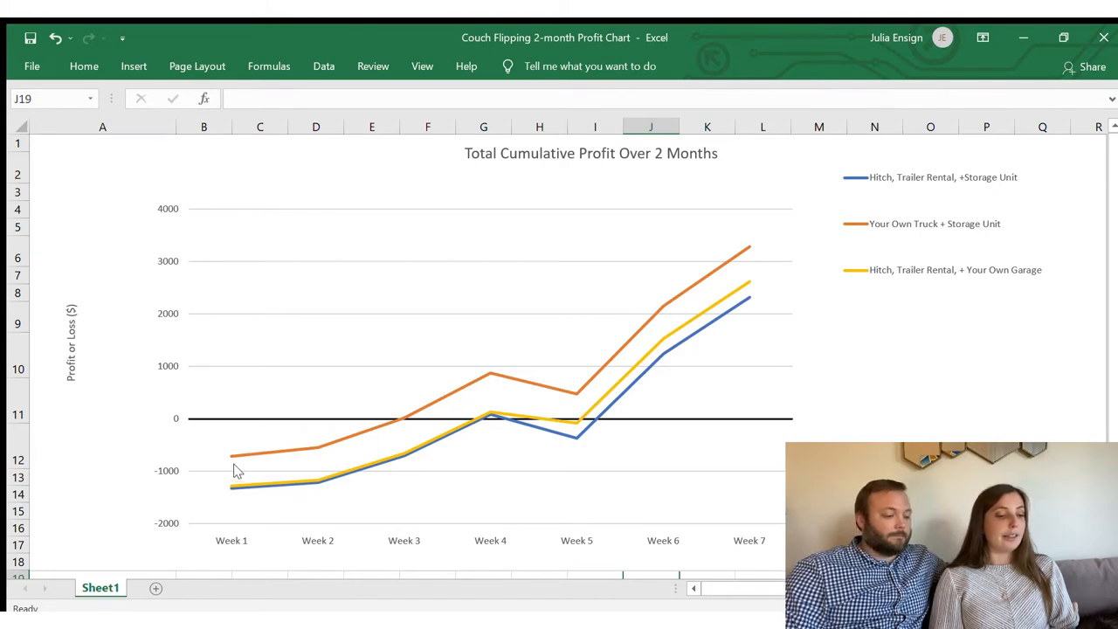
mouse_move(227, 458)
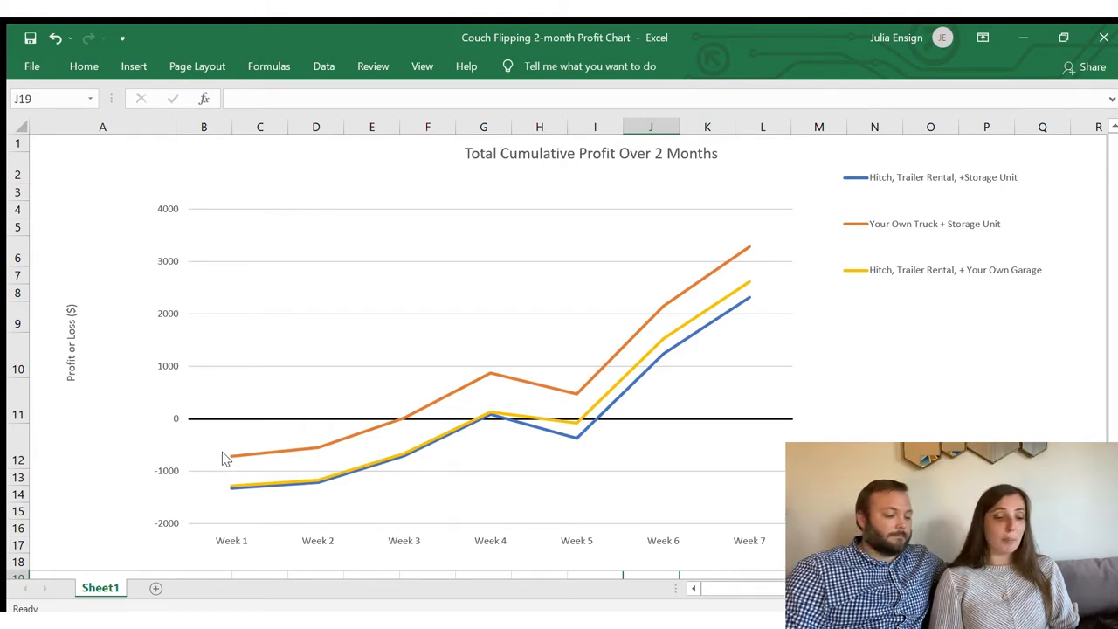
mouse_move(220, 471)
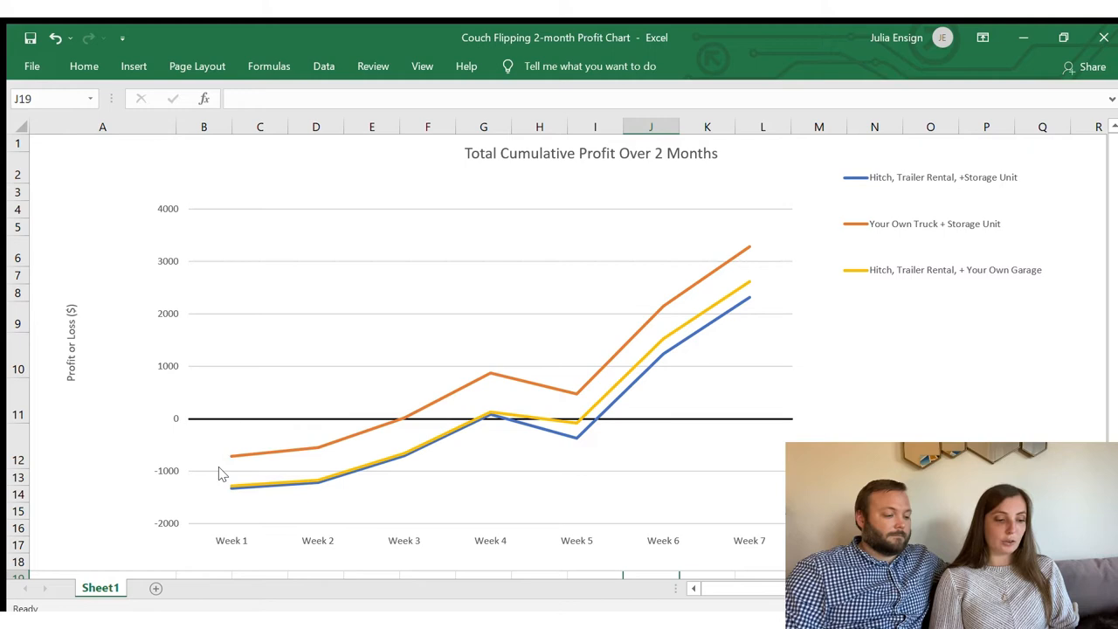
mouse_move(228, 489)
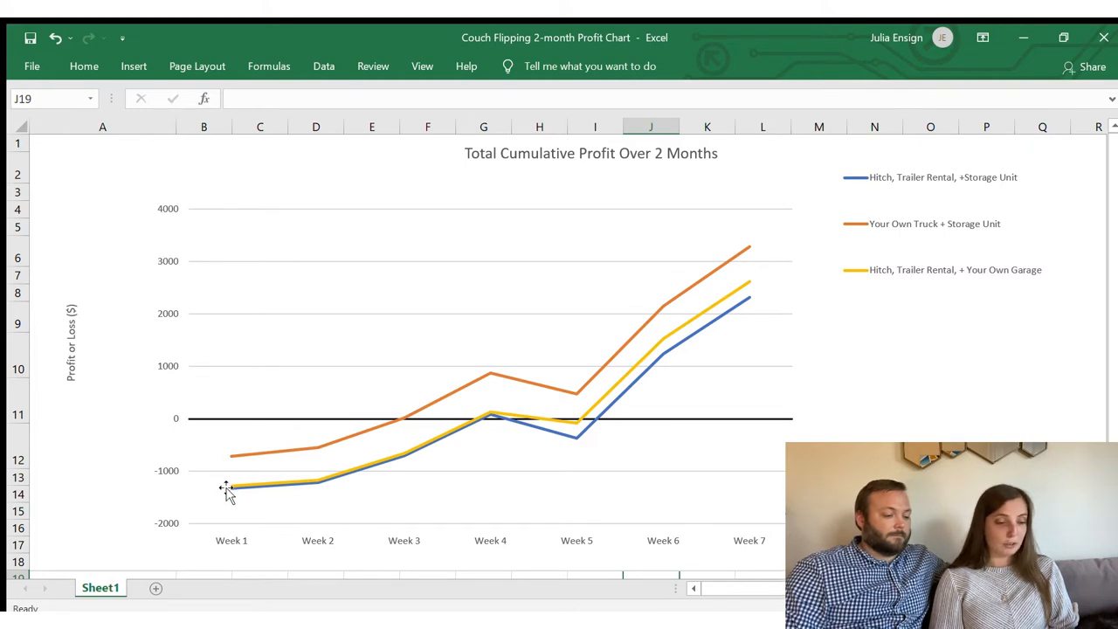
mouse_move(231, 461)
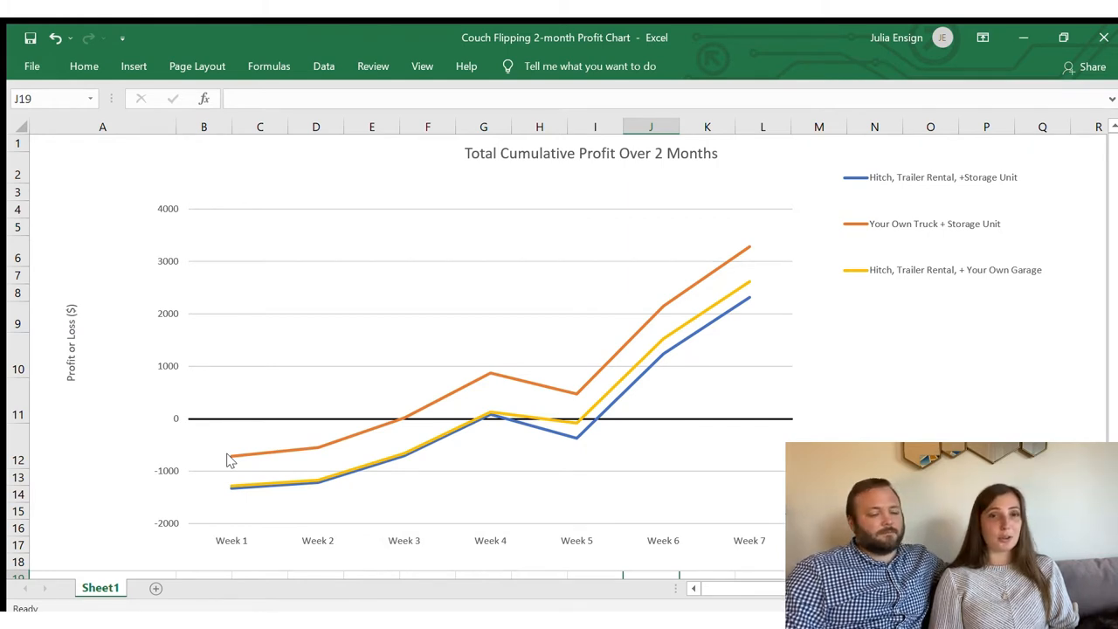
mouse_move(283, 475)
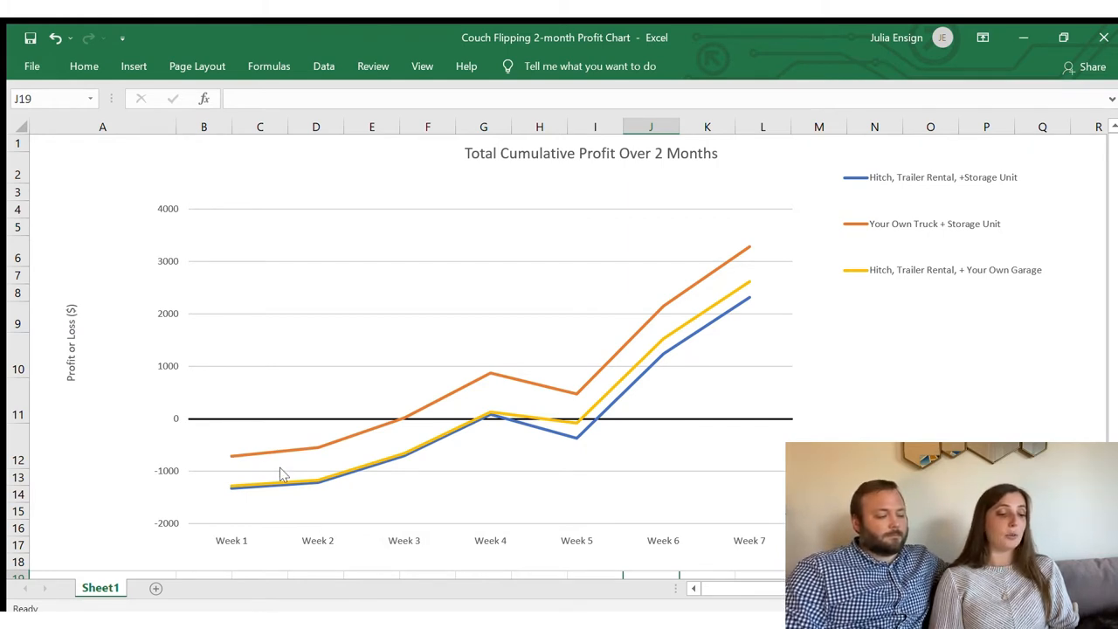
mouse_move(228, 463)
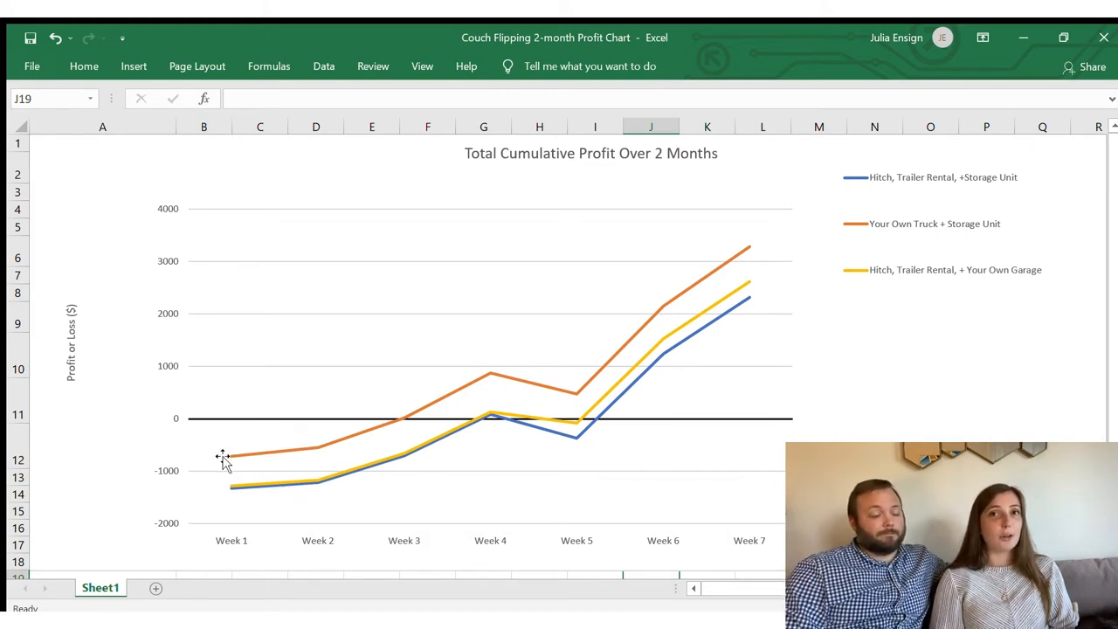
mouse_move(254, 461)
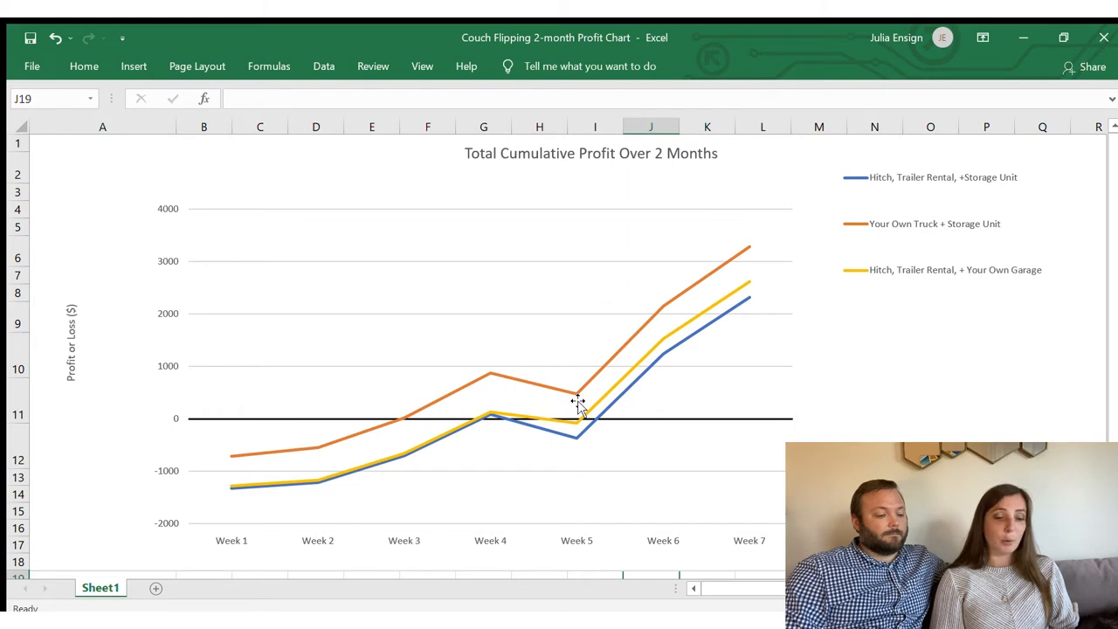
mouse_move(590, 439)
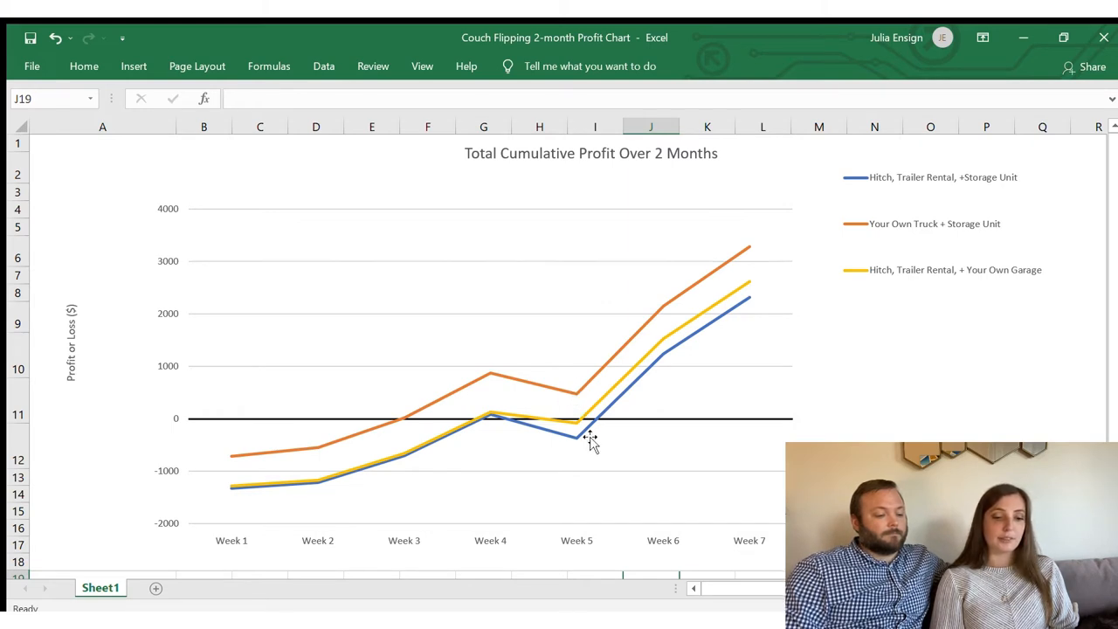
mouse_move(563, 420)
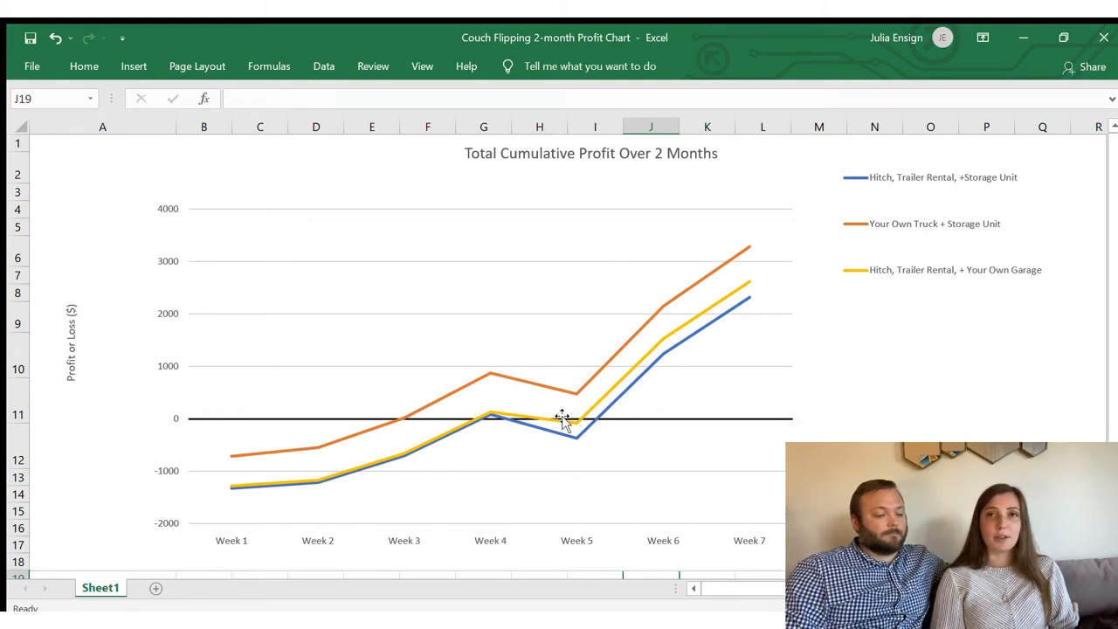
mouse_move(580, 418)
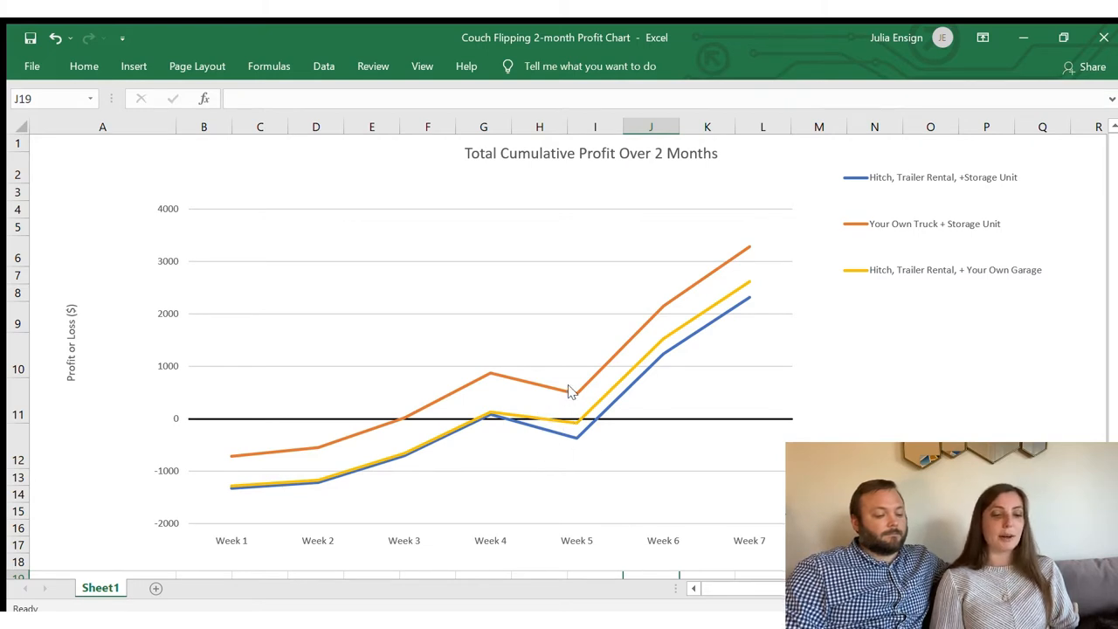
mouse_move(656, 311)
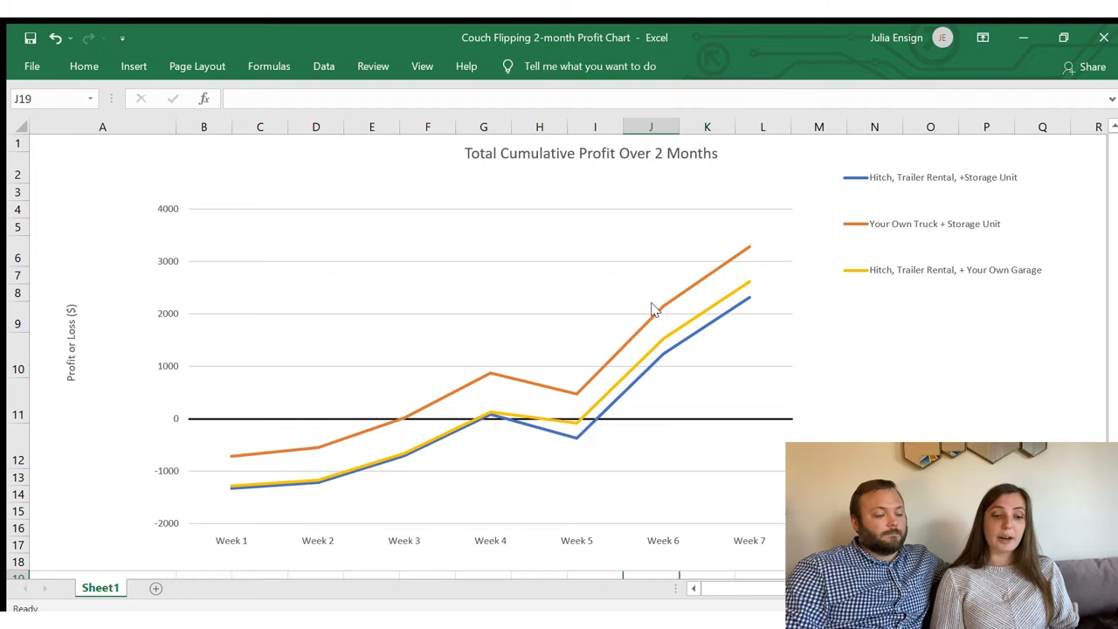
mouse_move(748, 248)
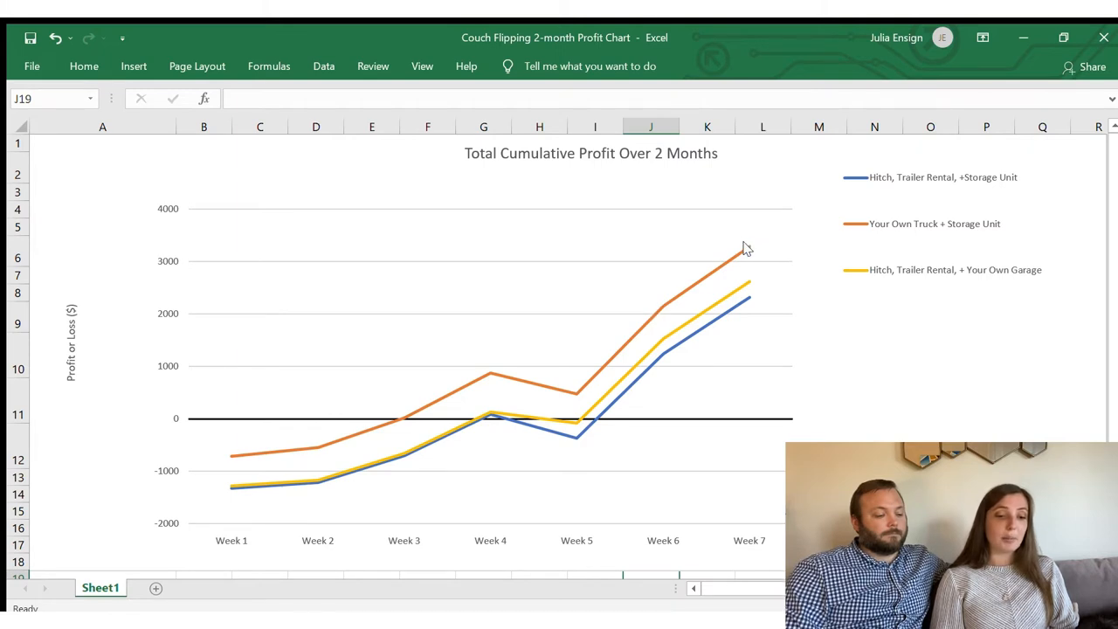
mouse_move(755, 278)
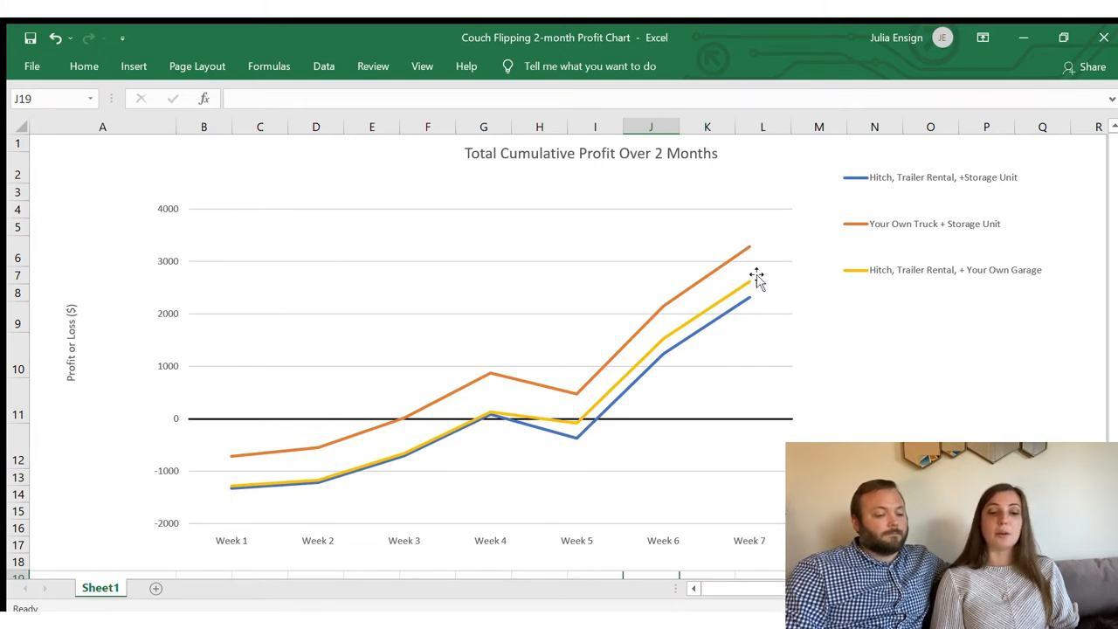
mouse_move(734, 315)
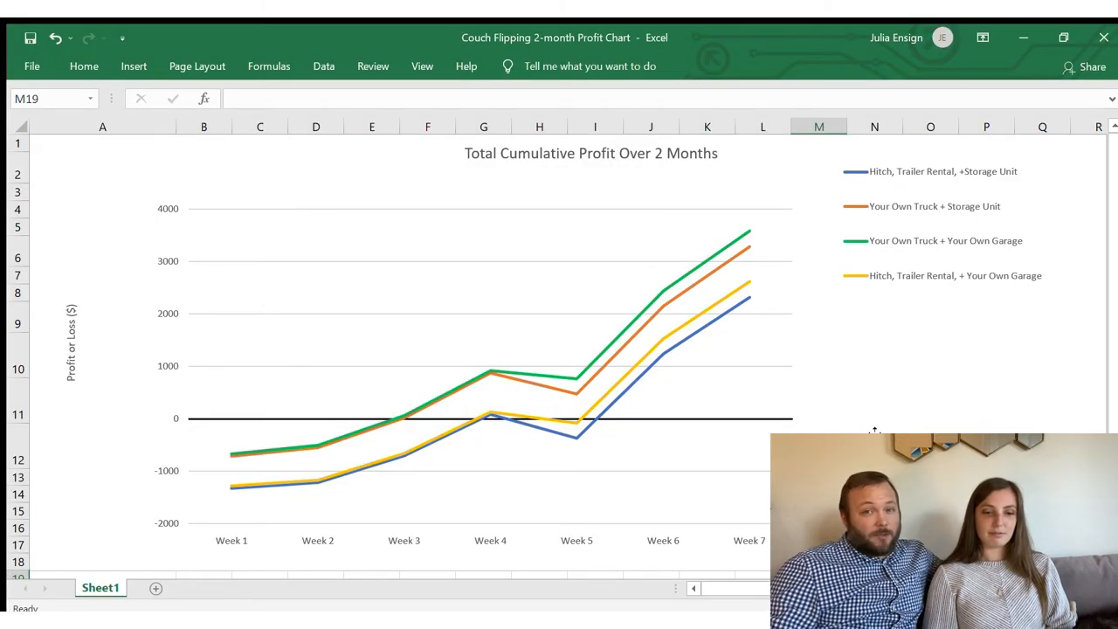
mouse_move(863, 262)
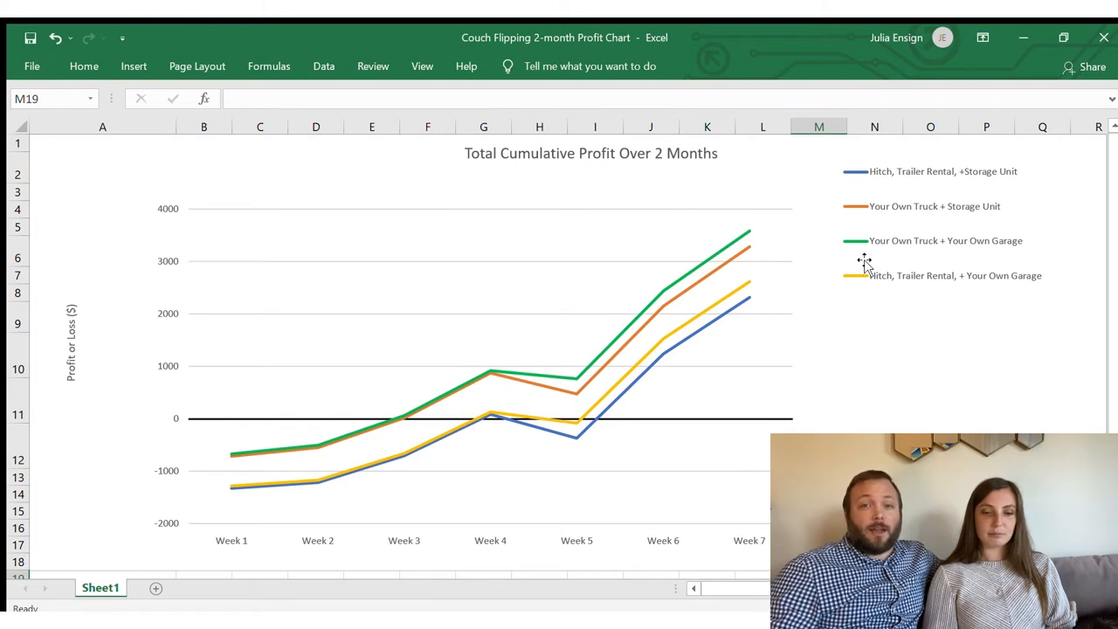
mouse_move(895, 255)
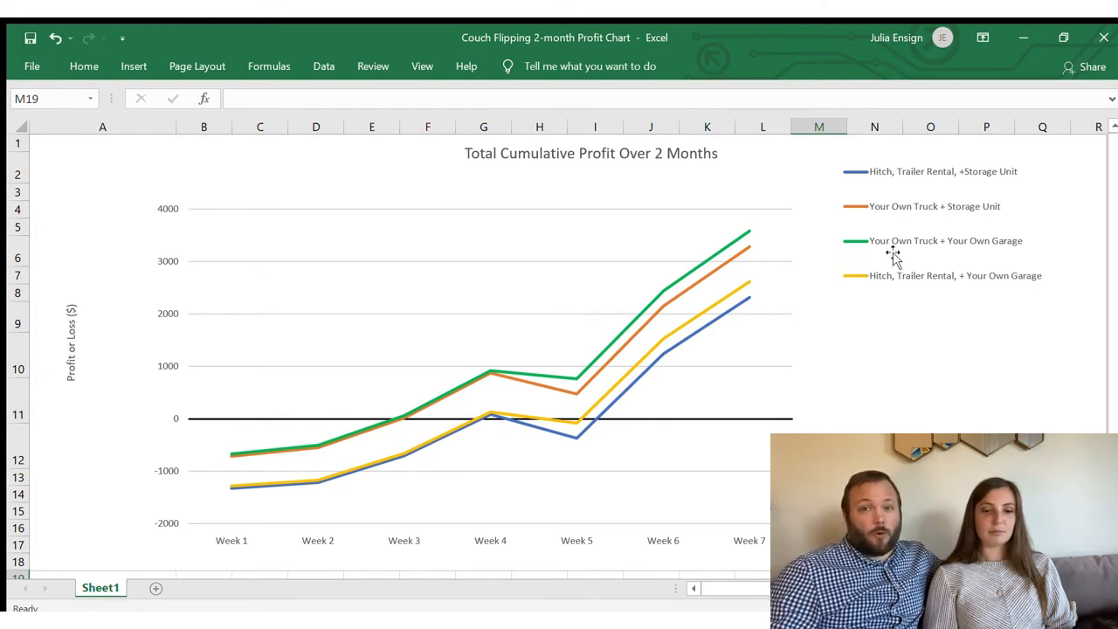
mouse_move(965, 266)
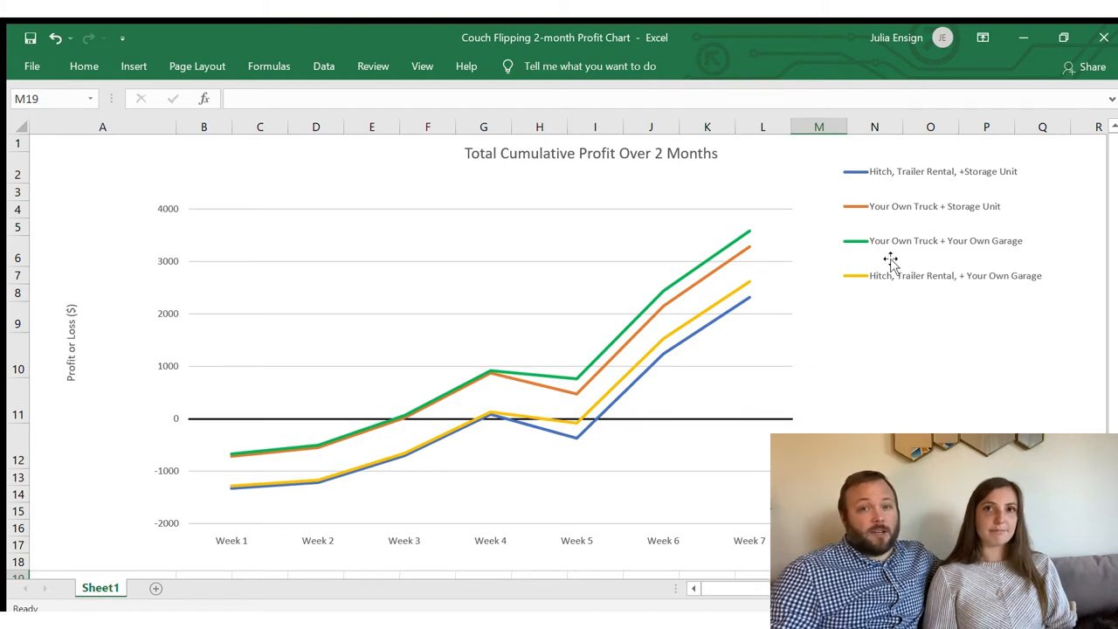
mouse_move(820, 271)
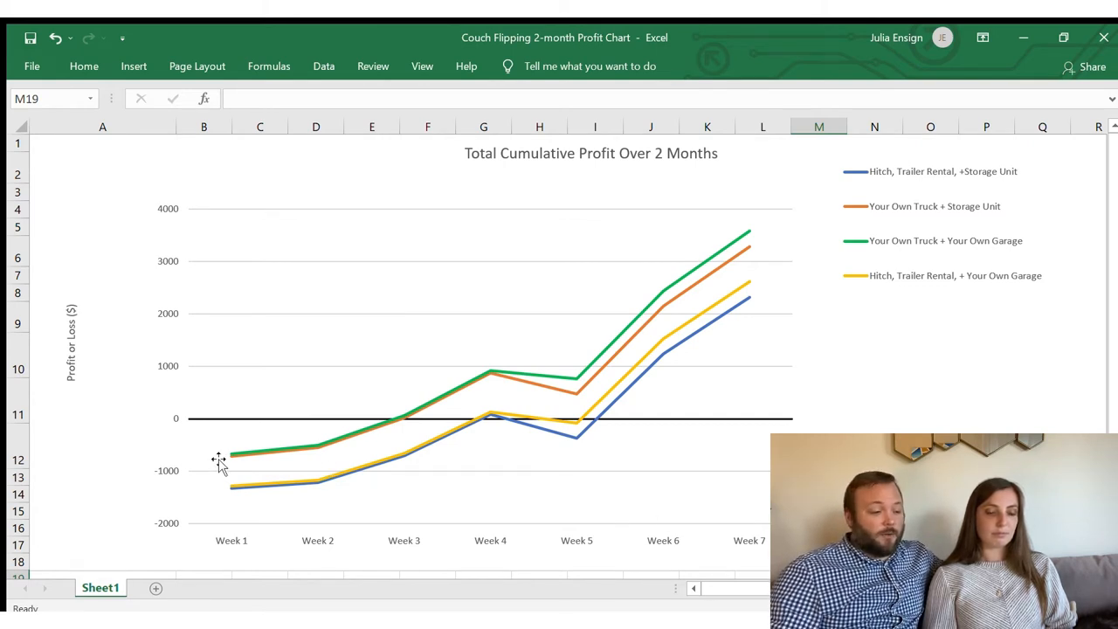
mouse_move(475, 378)
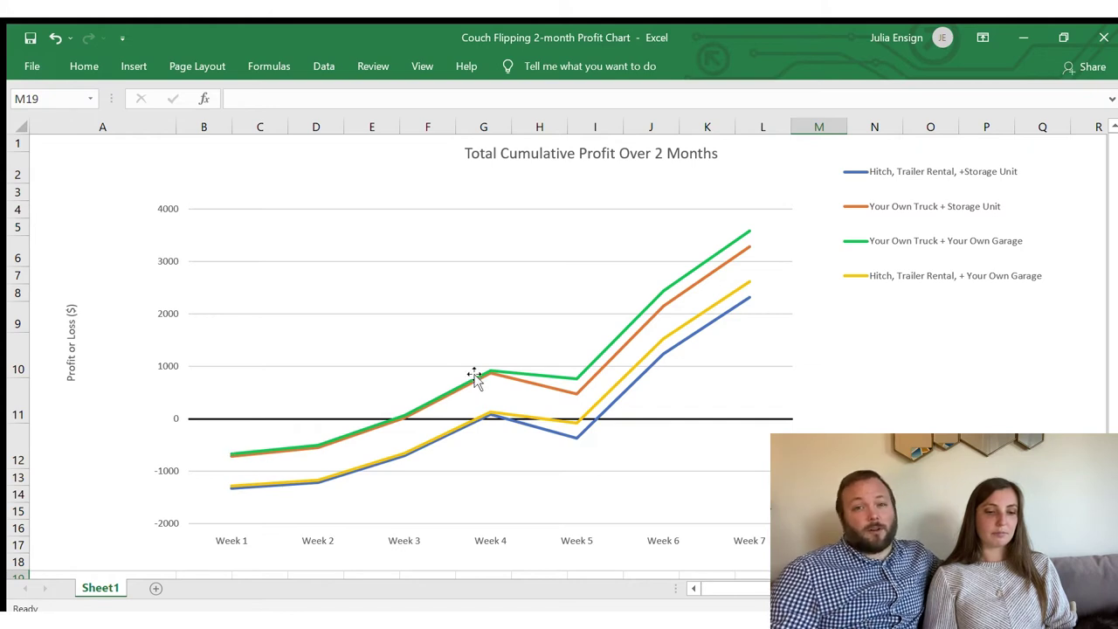
mouse_move(551, 381)
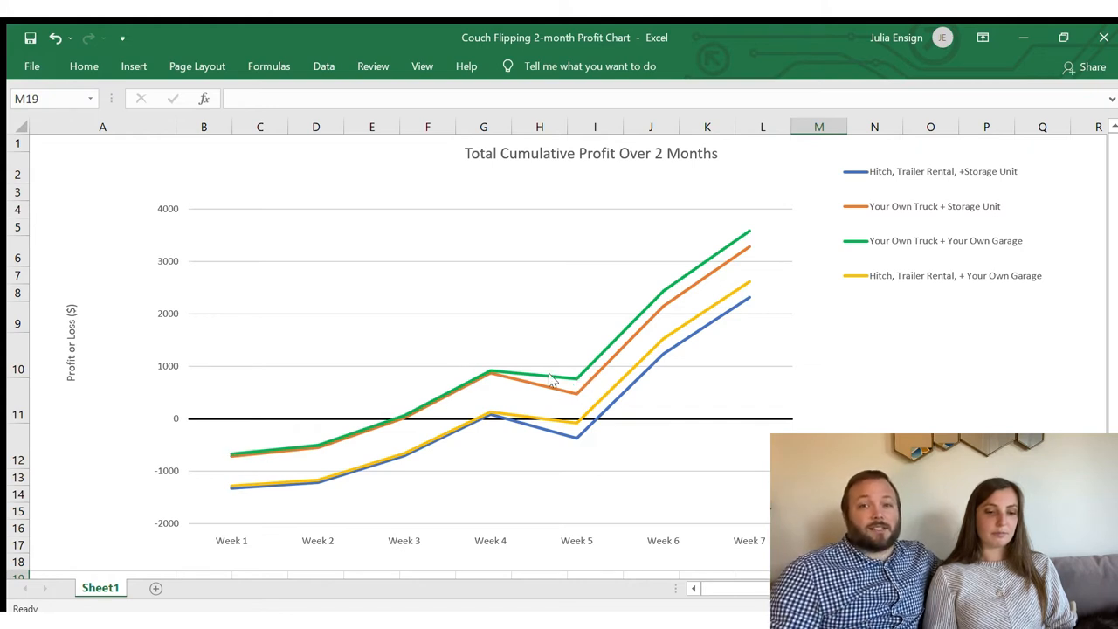
mouse_move(741, 235)
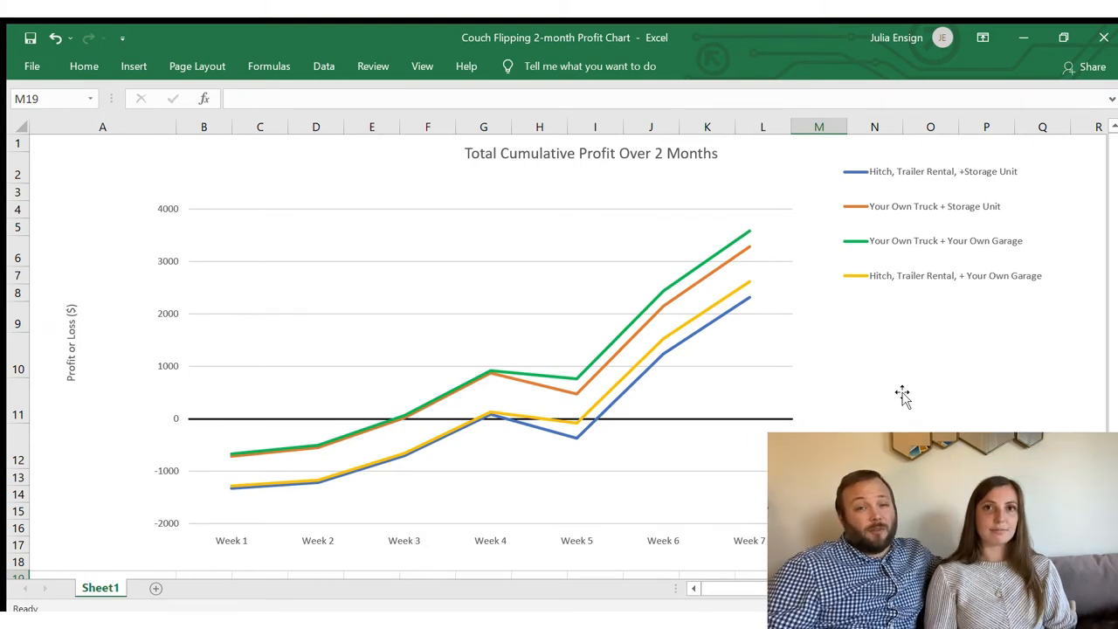
mouse_move(591, 411)
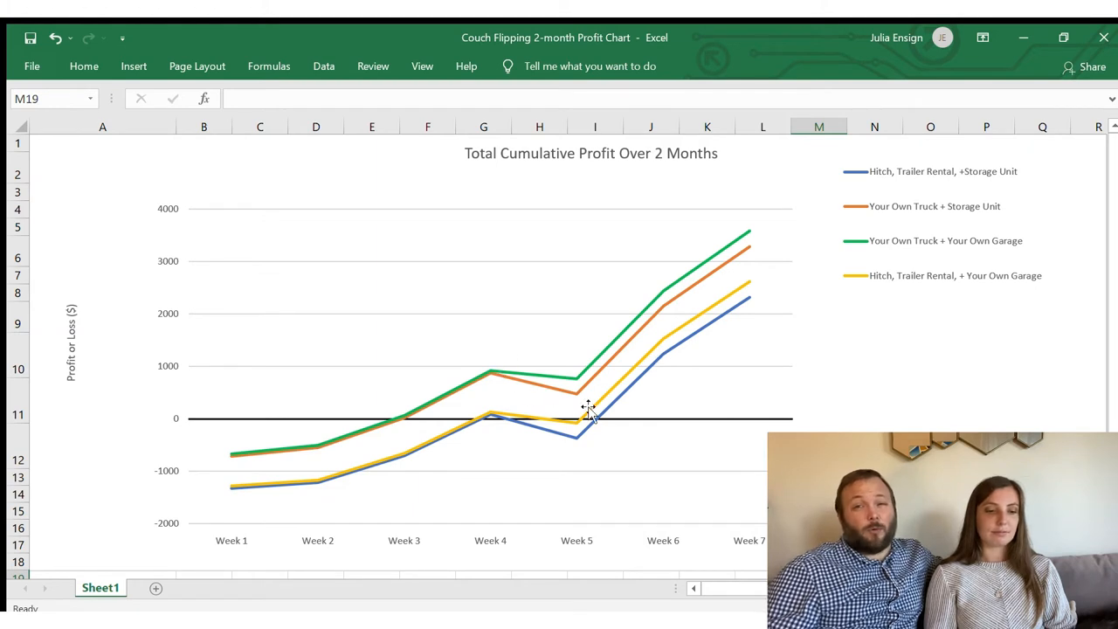
mouse_move(549, 353)
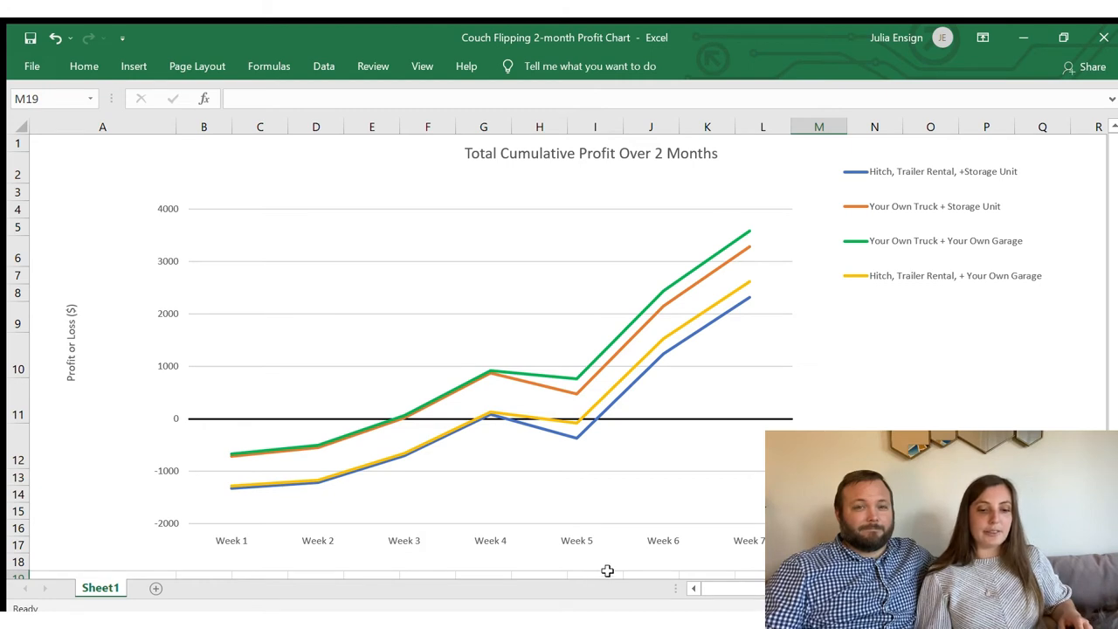
mouse_move(788, 307)
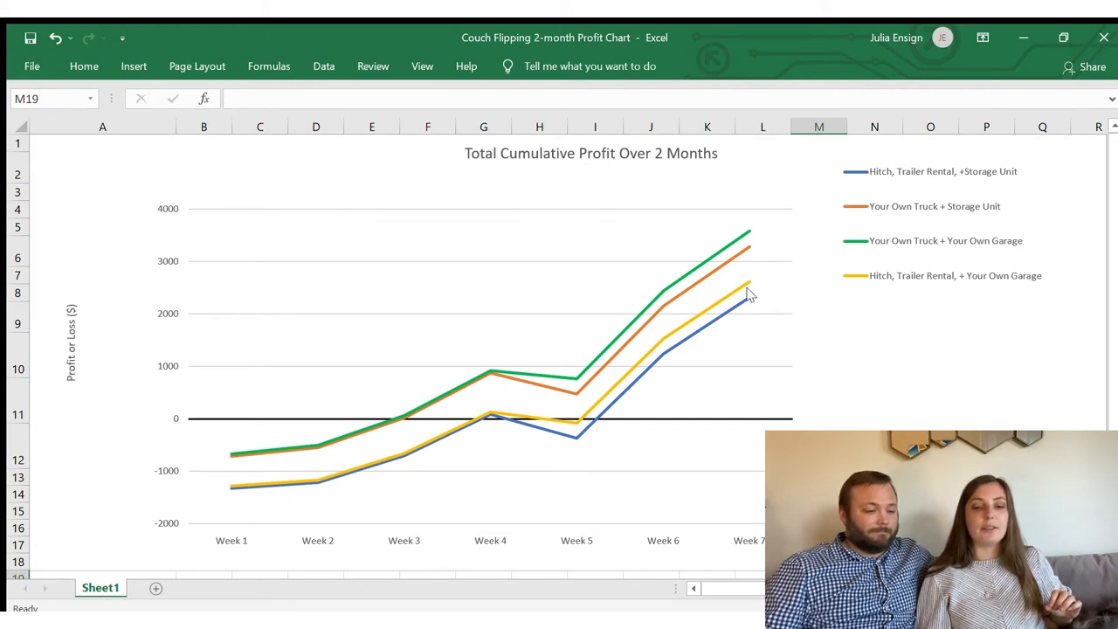
mouse_move(748, 281)
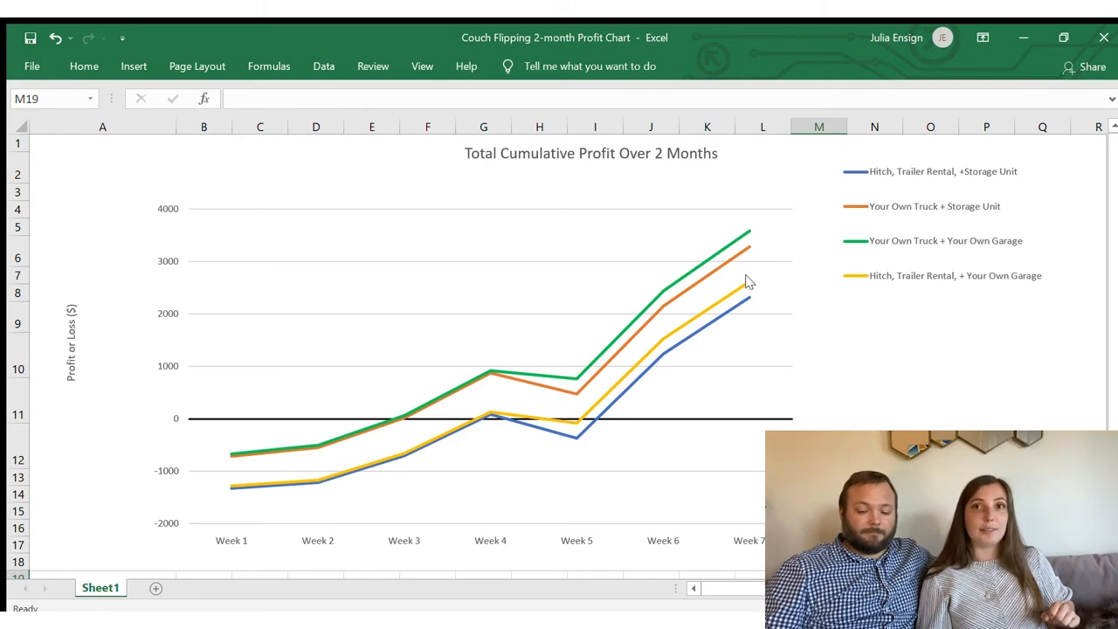
mouse_move(741, 248)
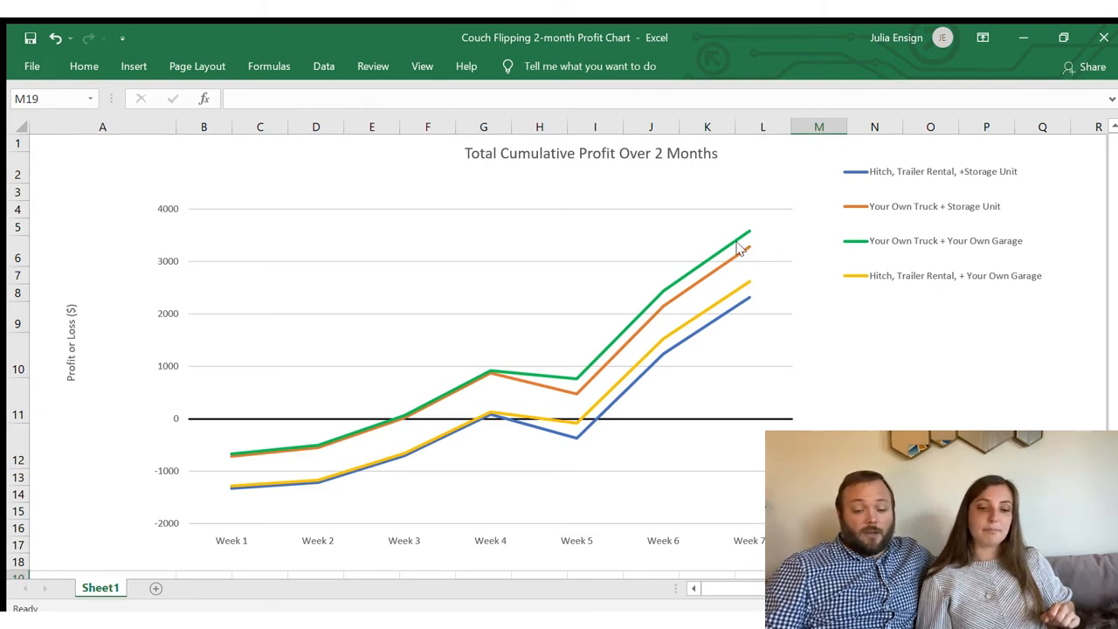
mouse_move(765, 276)
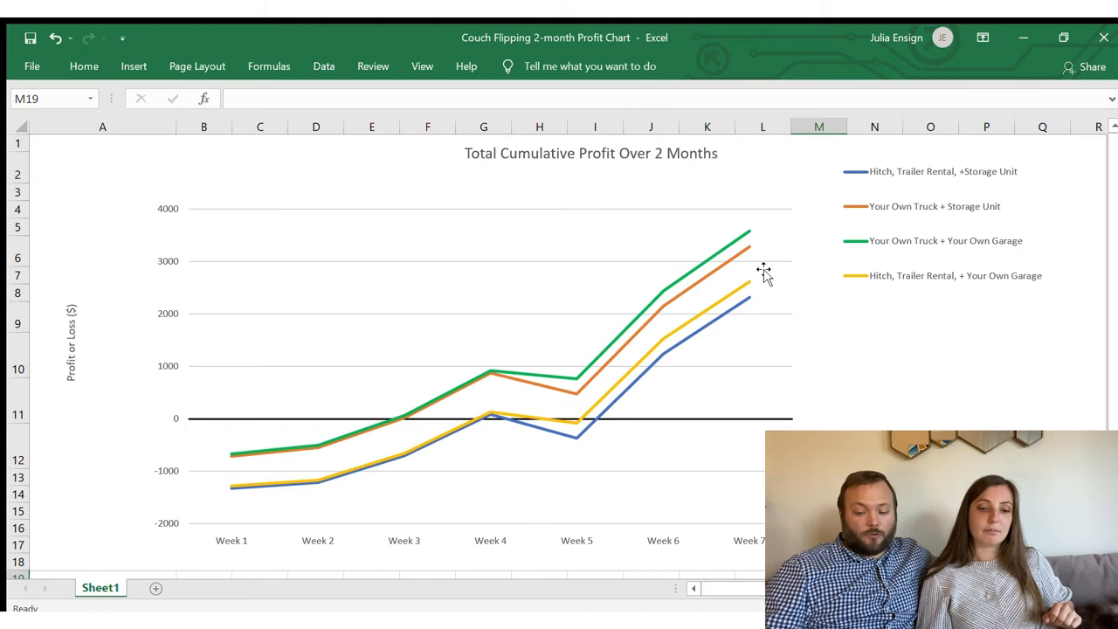
mouse_move(765, 248)
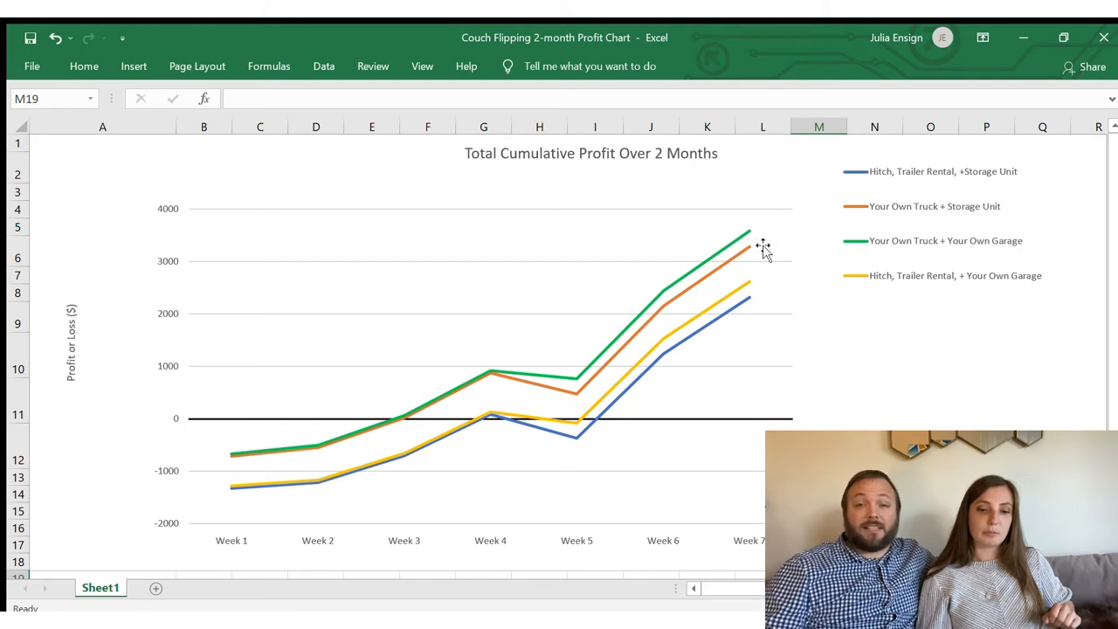
mouse_move(743, 253)
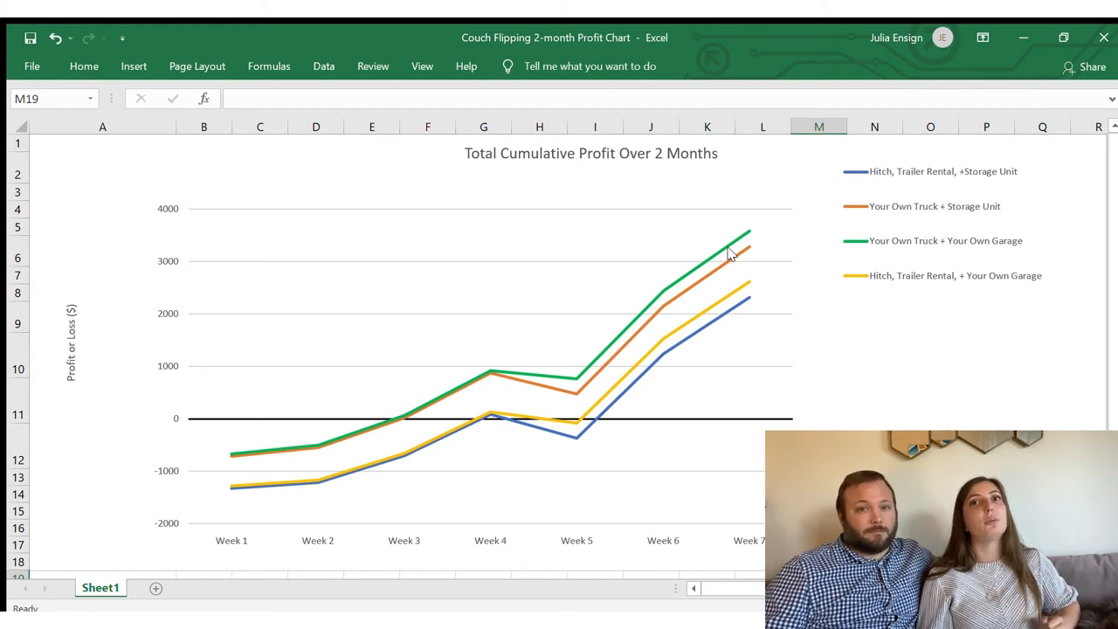
mouse_move(755, 236)
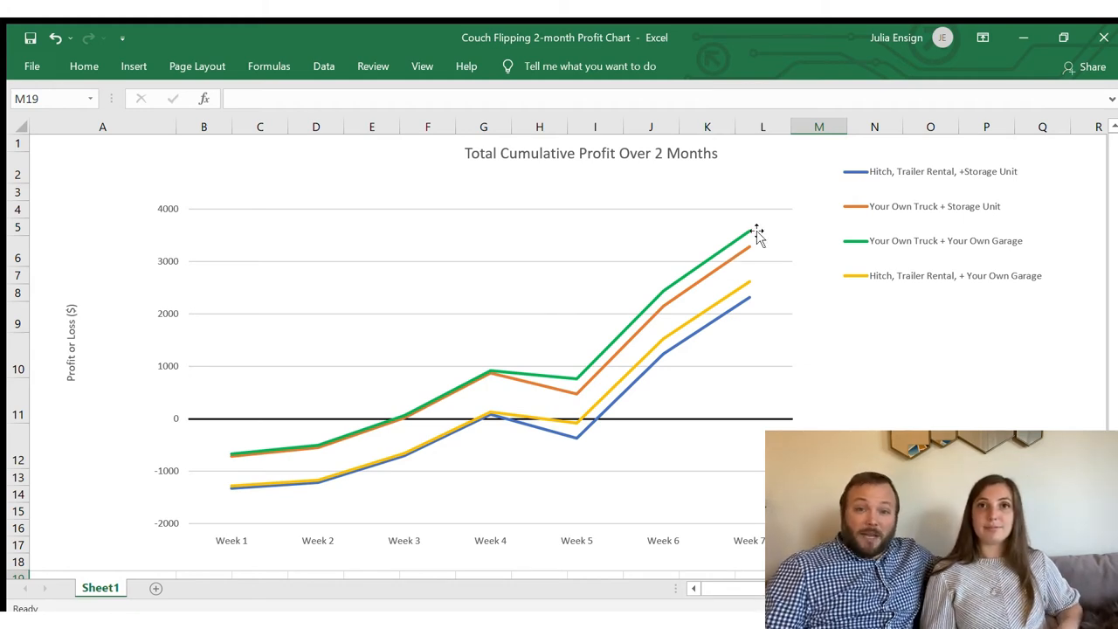
mouse_move(750, 246)
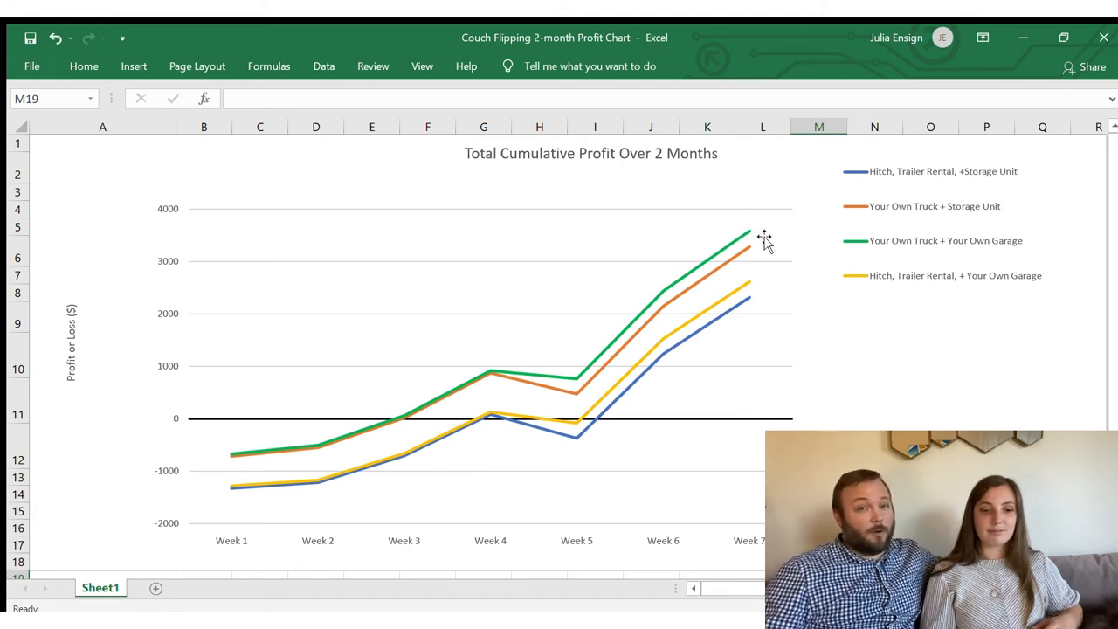
mouse_move(853, 339)
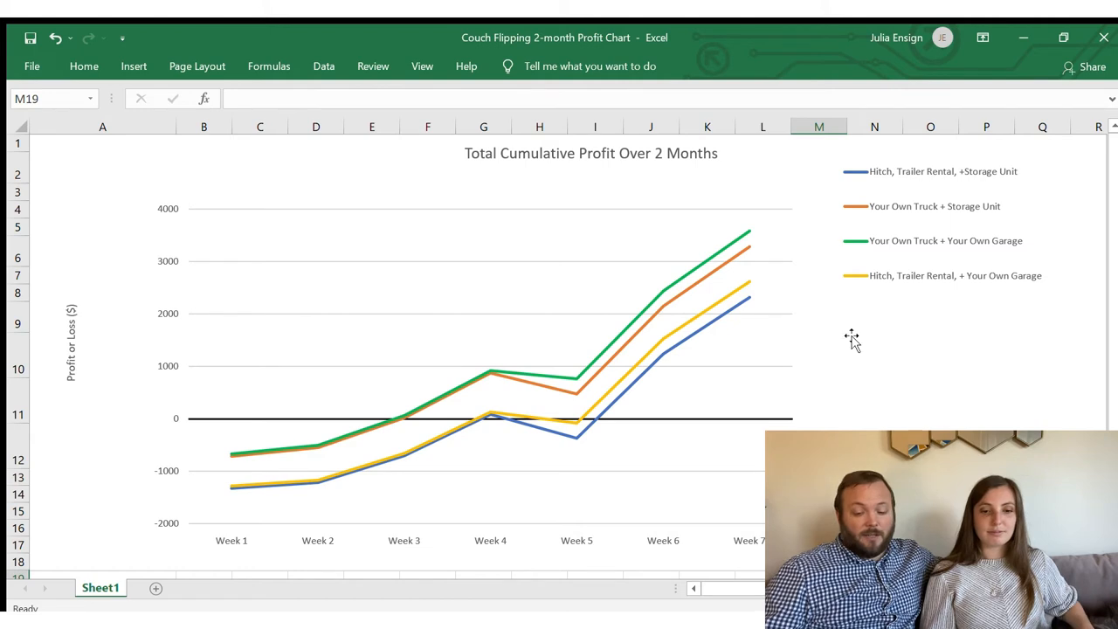